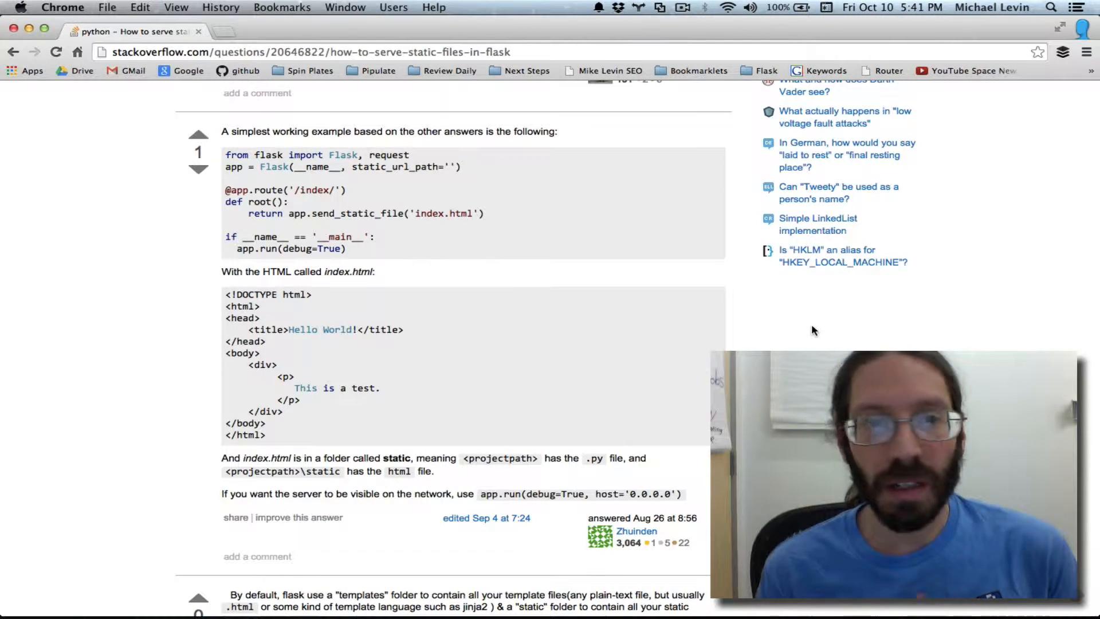
pyautogui.moveTo(501, 188)
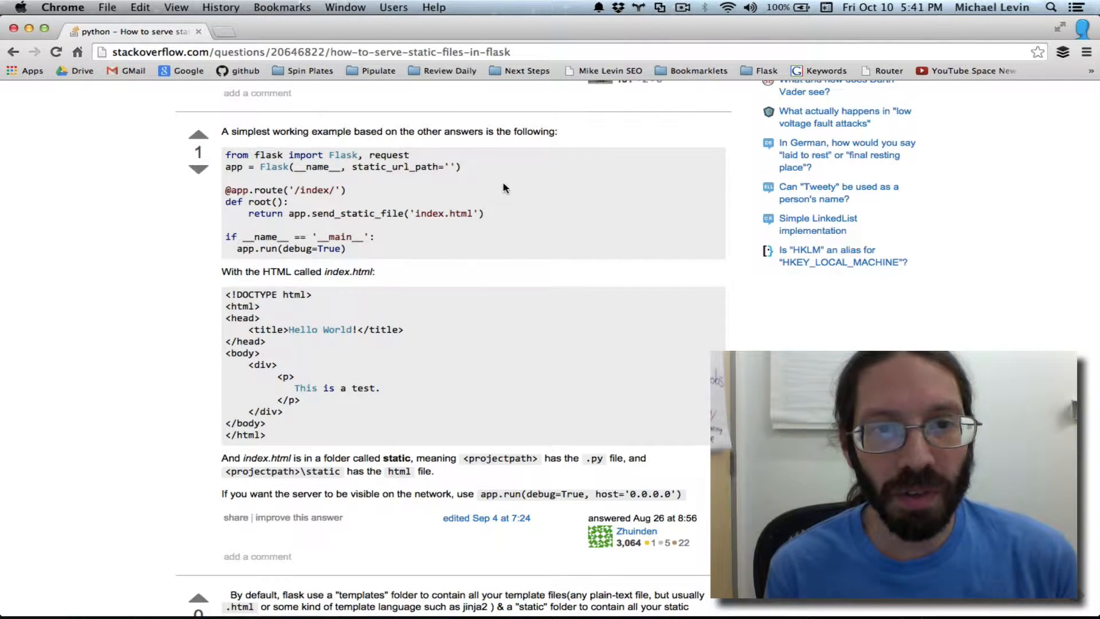
# Select the static_url_path argument in the Stack Overflow static-files example.
pyautogui.doubleClick(421, 166)
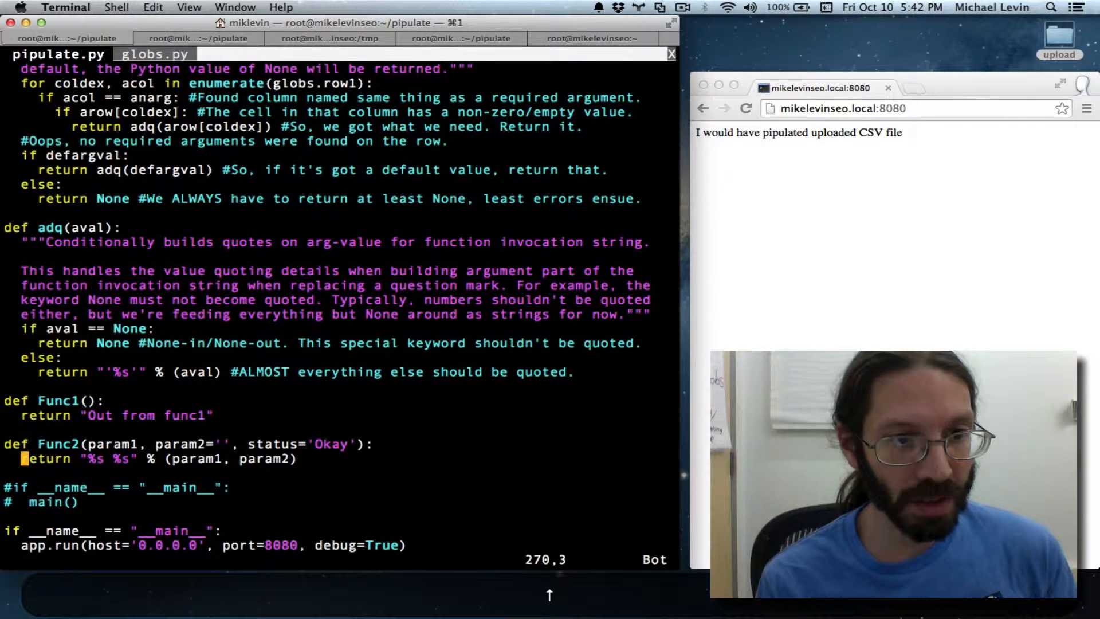
# Add static_url_path='/tmp' to the app.run call in pipulate.py and save.
pyautogui.press('Right')
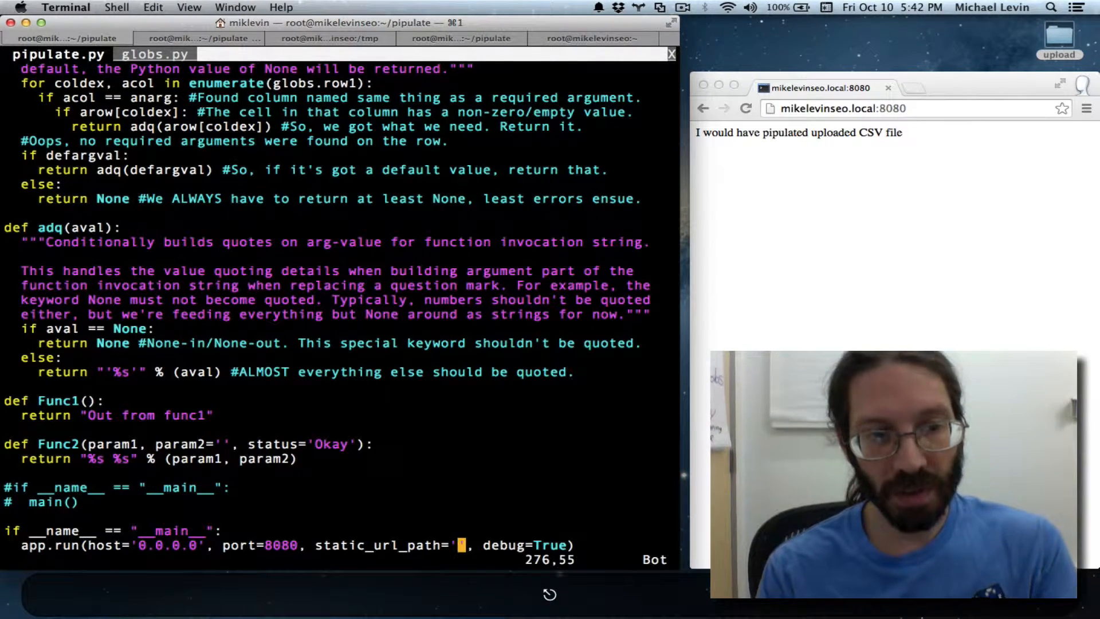
pyautogui.write('/t')
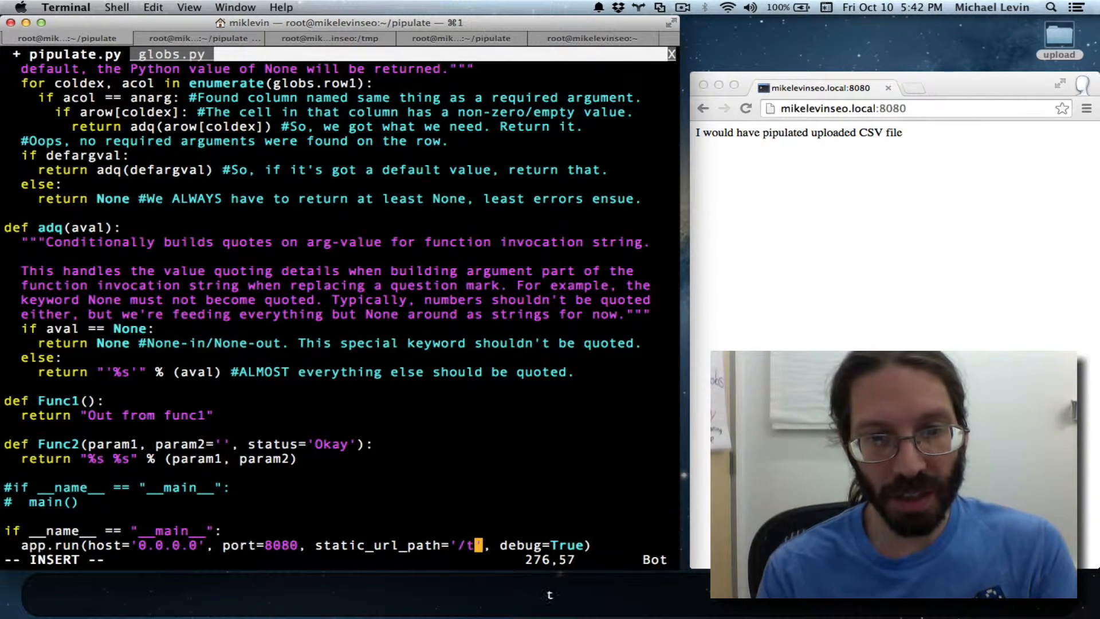
pyautogui.write('mp')
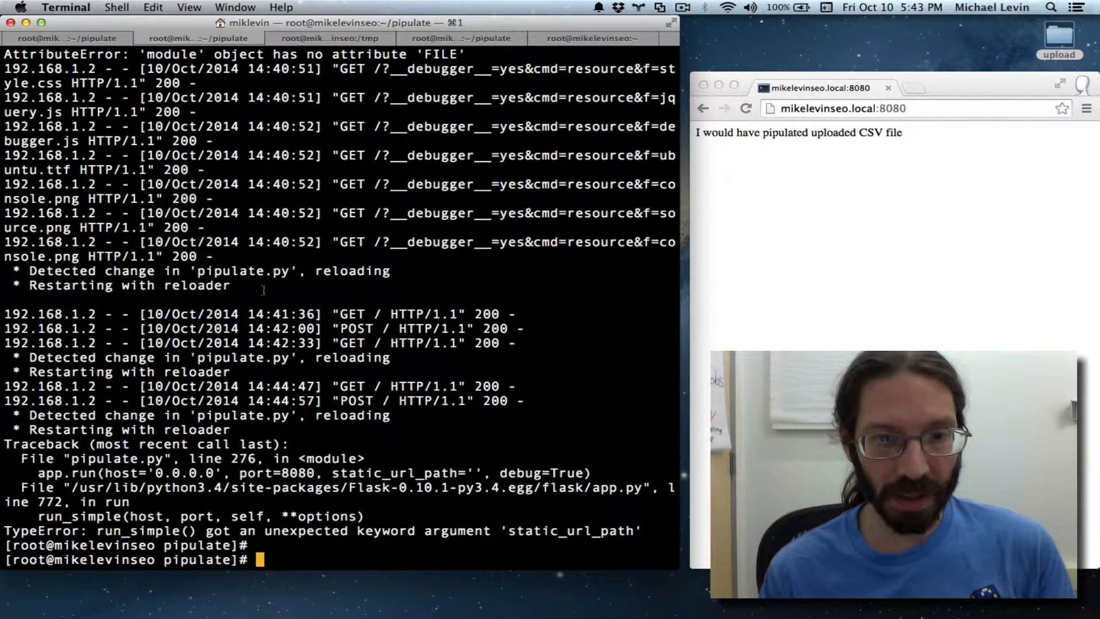
# Relaunch the server with python pipulate.py from the shell prompt.
pyautogui.write('python pipulate.py')
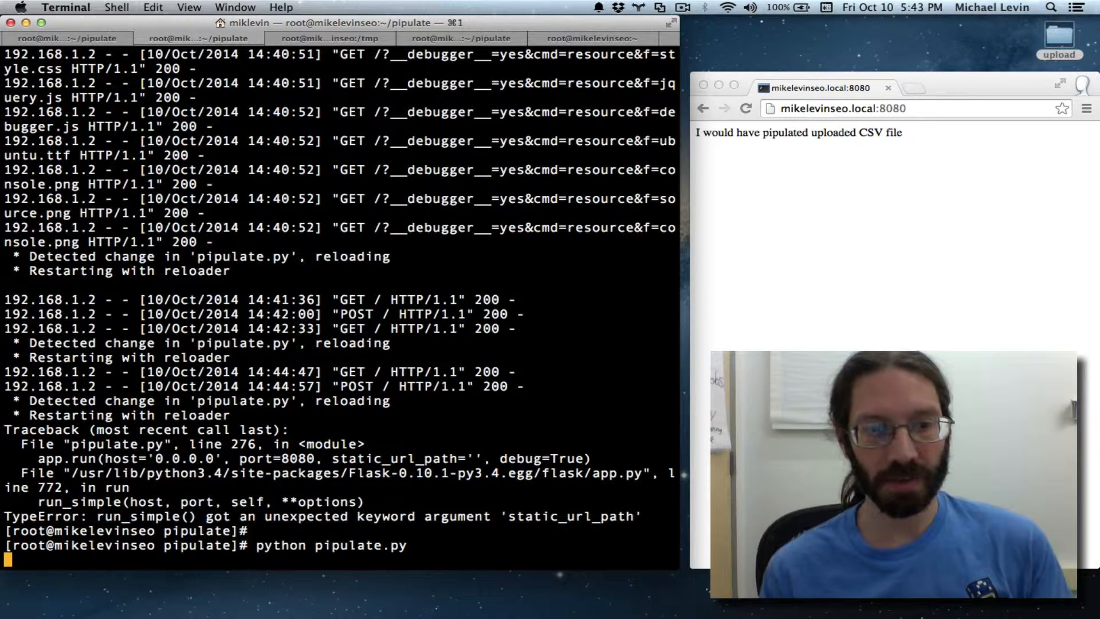
pyautogui.press('Return')
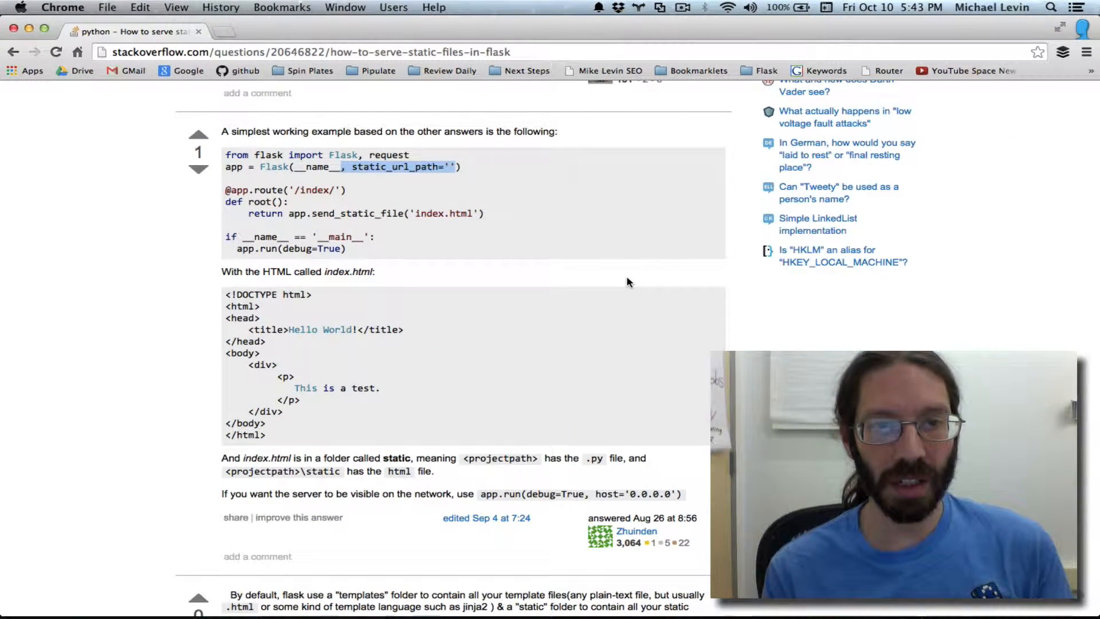
# Search Google for 'flask set static folder' in a new tab and open the Flask API documentation result.
pyautogui.press('cmd+t')
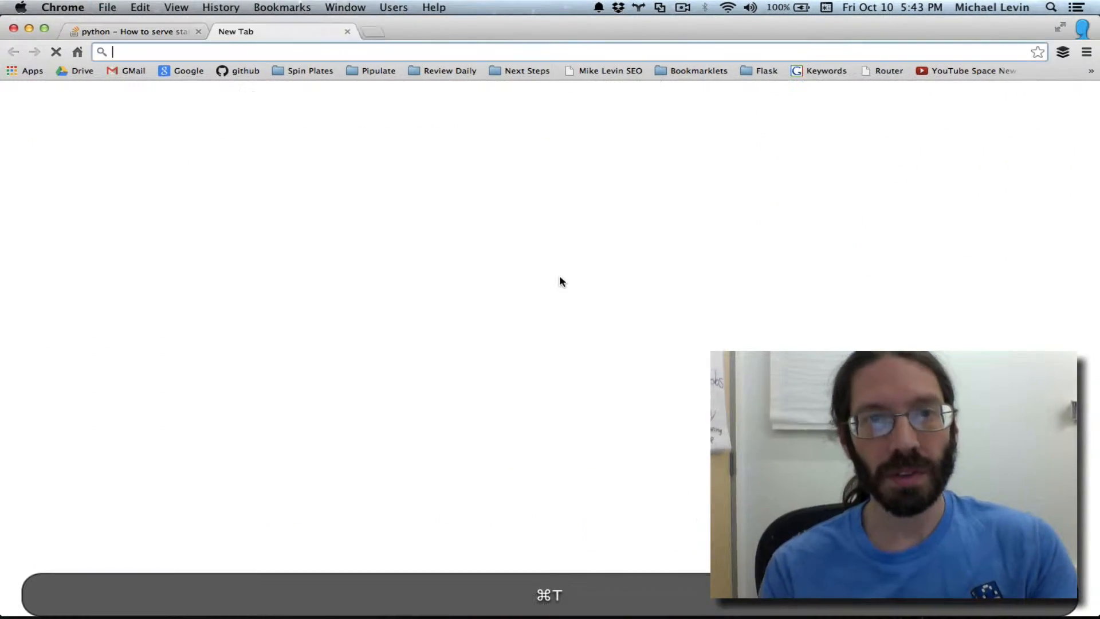
pyautogui.write('flask-wtf.readthedocs.org')
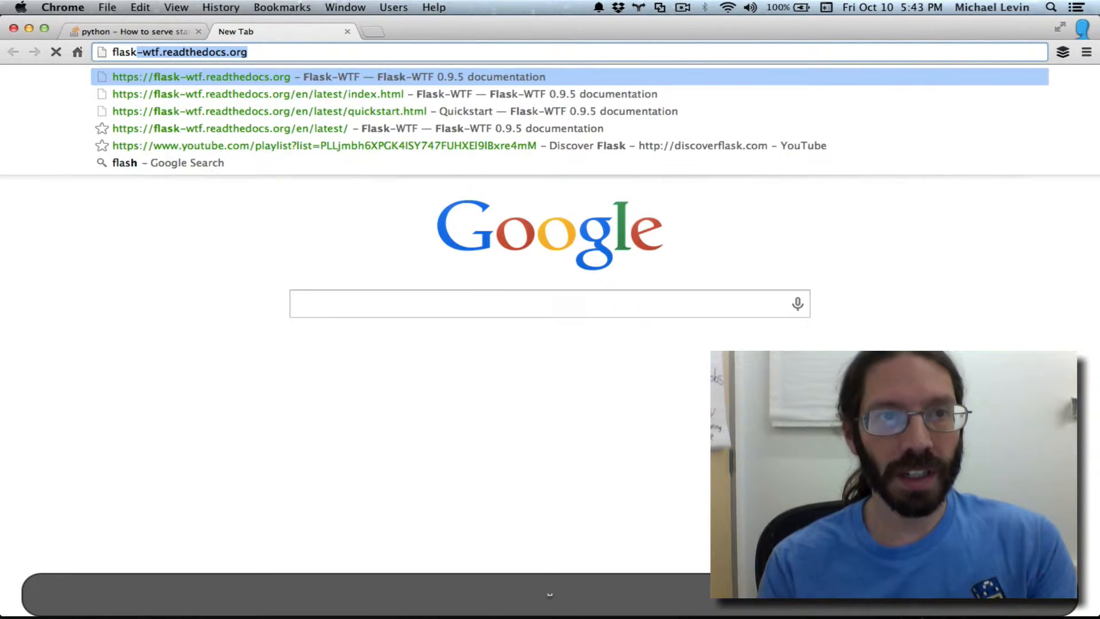
pyautogui.write('flask static folder s')
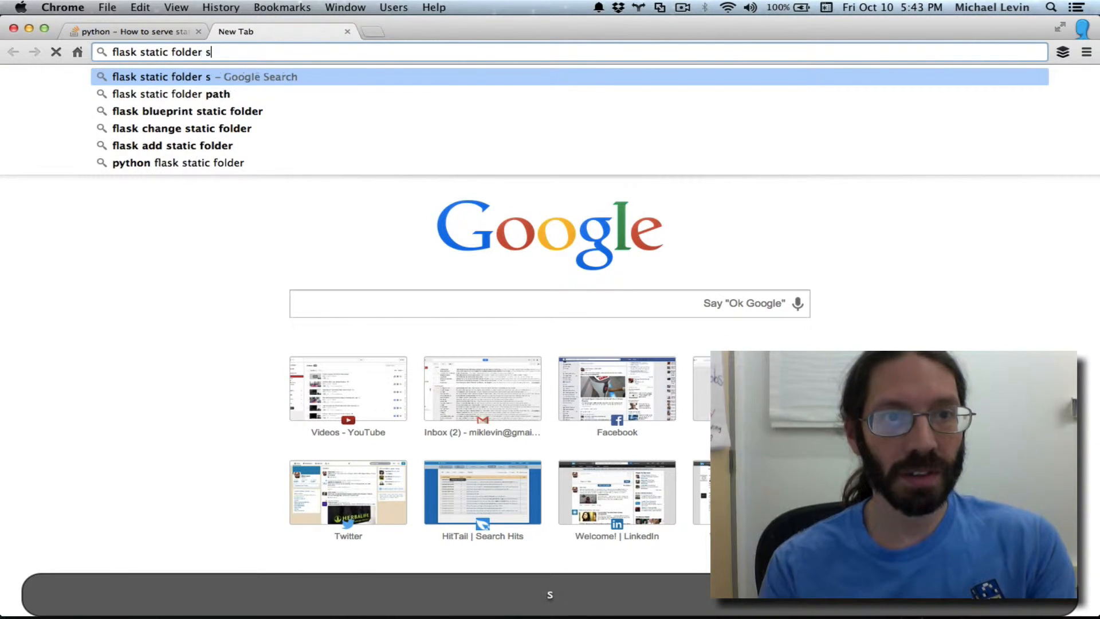
pyautogui.write('et')
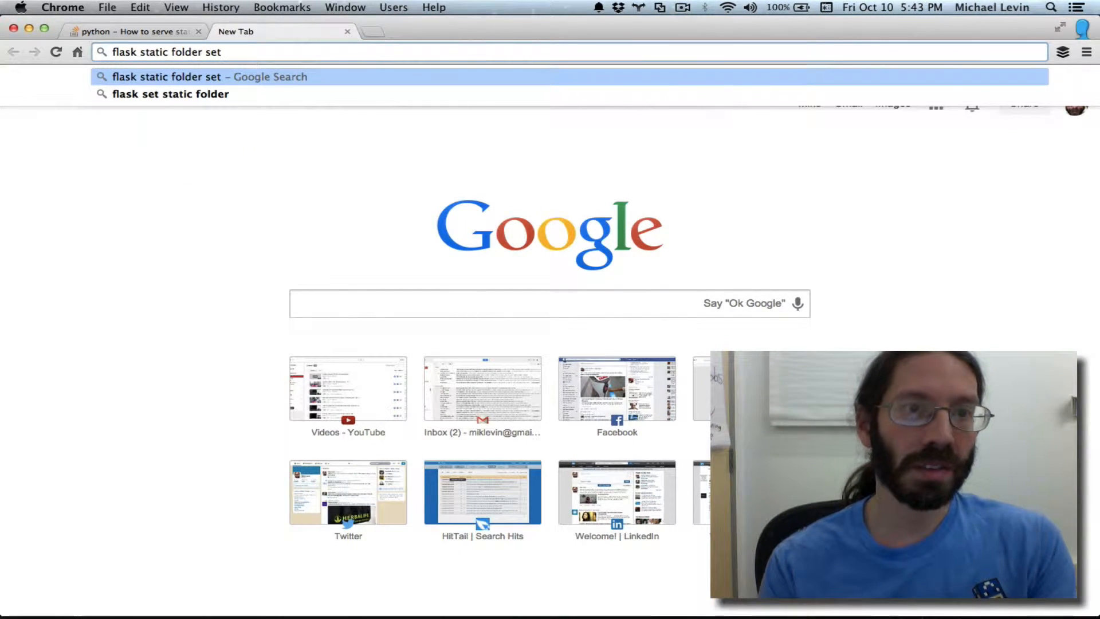
pyautogui.click(169, 93)
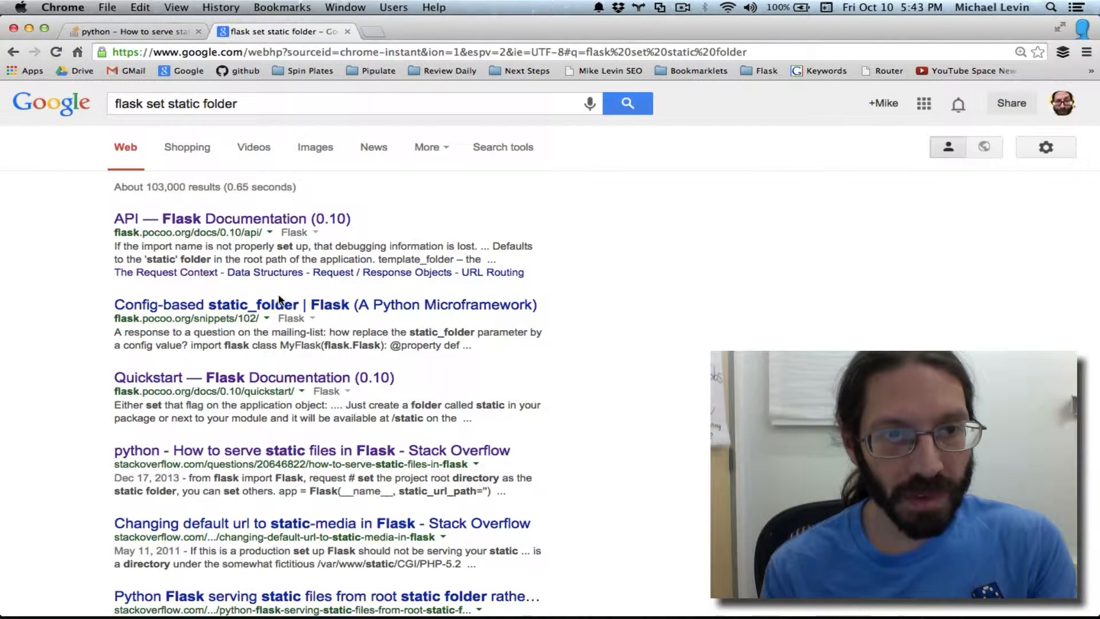
pyautogui.click(231, 217)
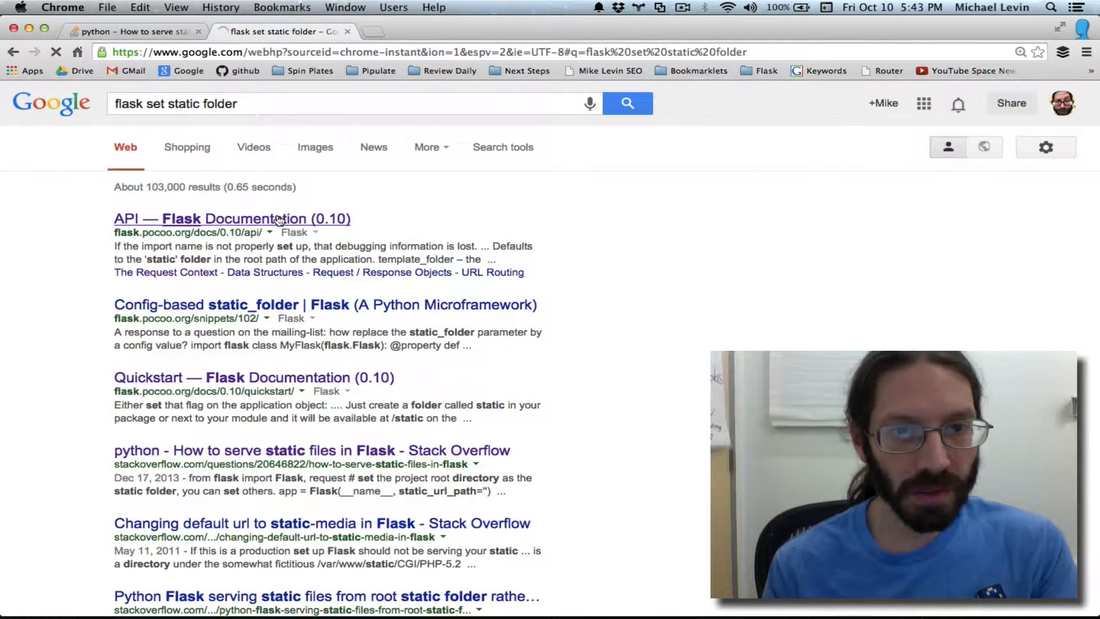
# Find 'set' then 'static' in the Flask API docs, stepping through matches into Blueprint Objects.
pyautogui.click(230, 218)
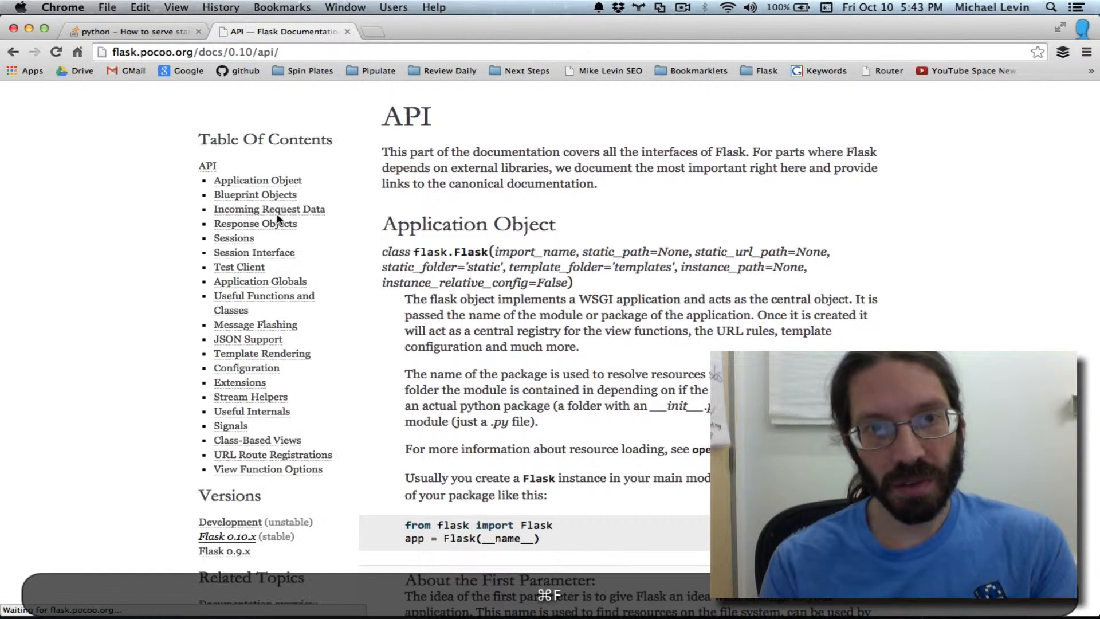
pyautogui.write('set')
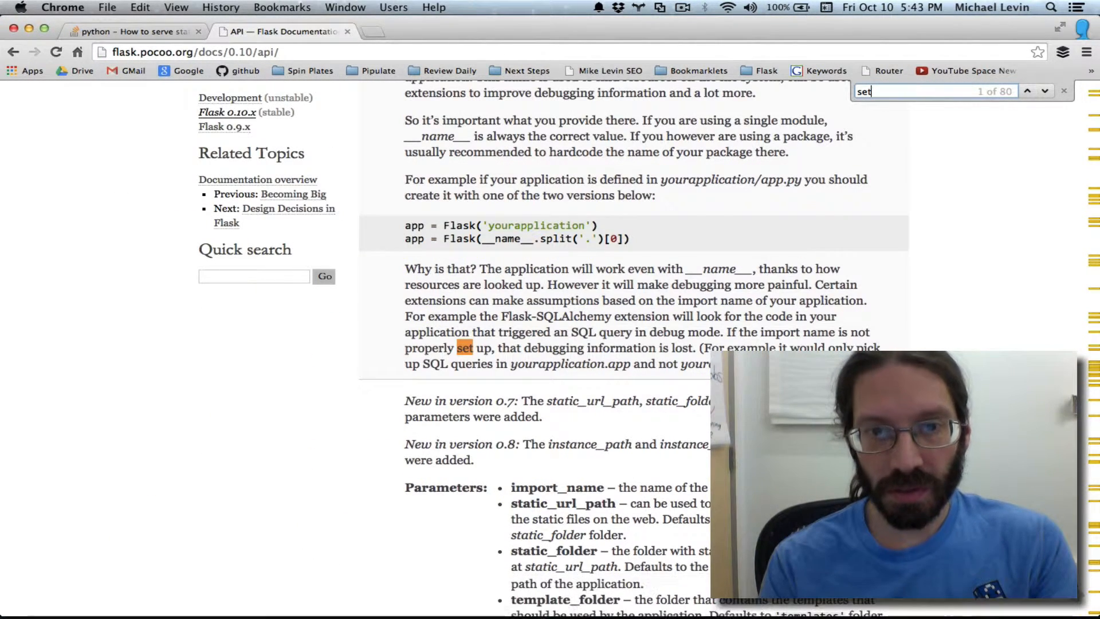
pyautogui.click(1027, 92)
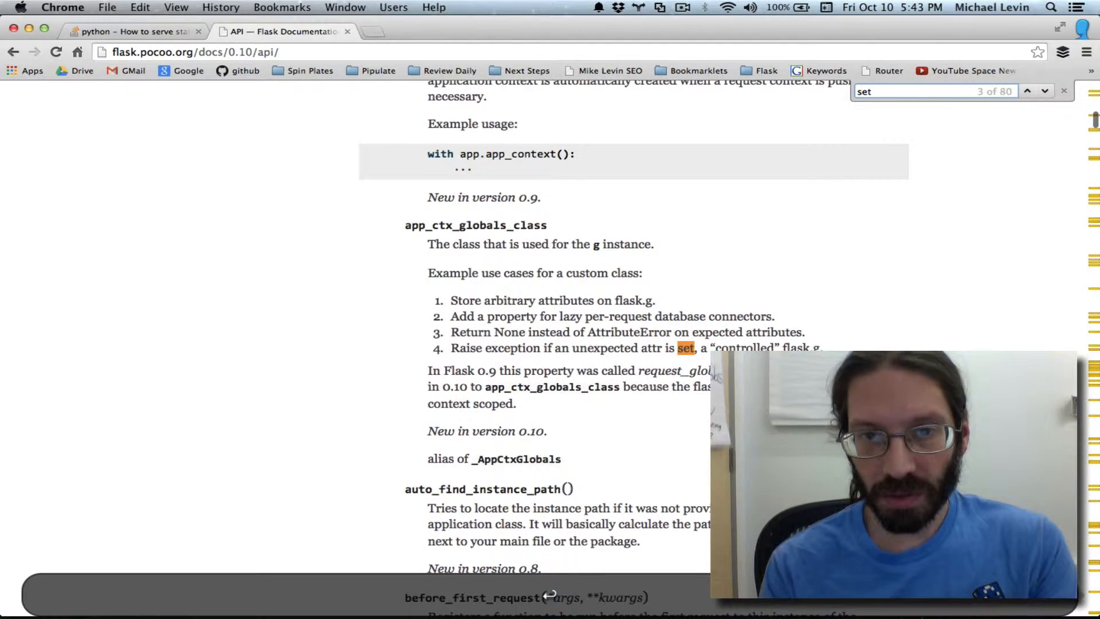
pyautogui.write('static')
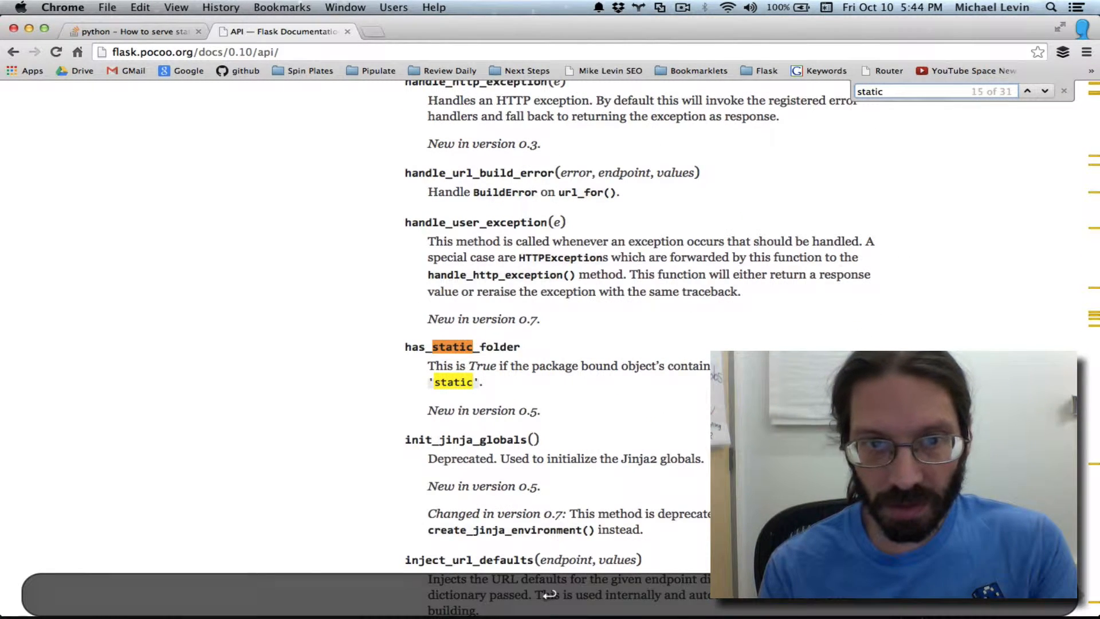
pyautogui.click(1026, 91)
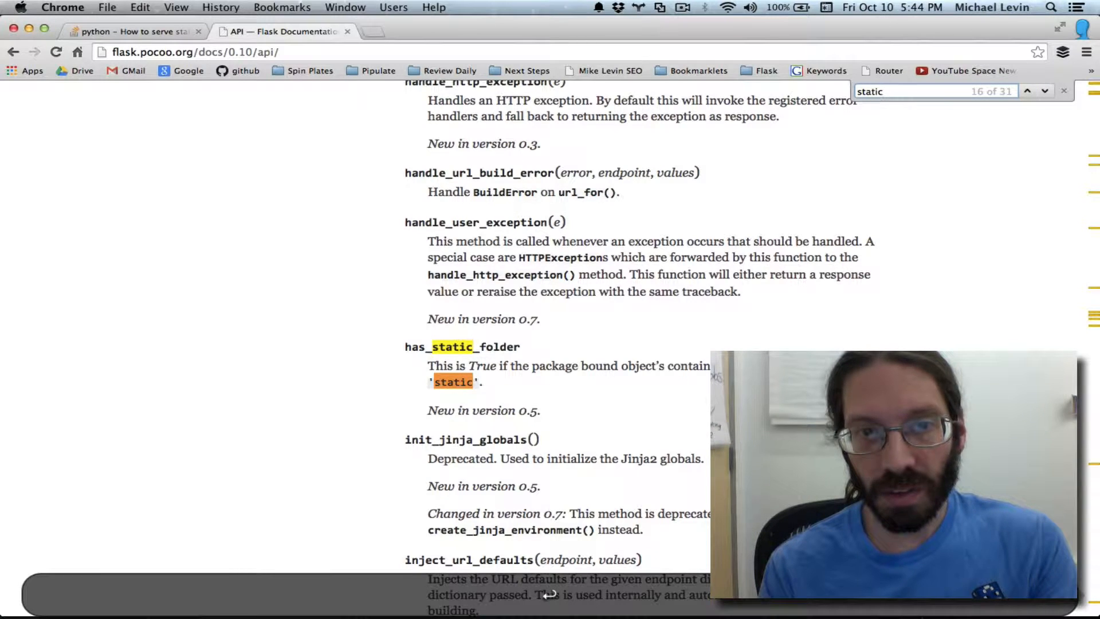
pyautogui.click(1026, 92)
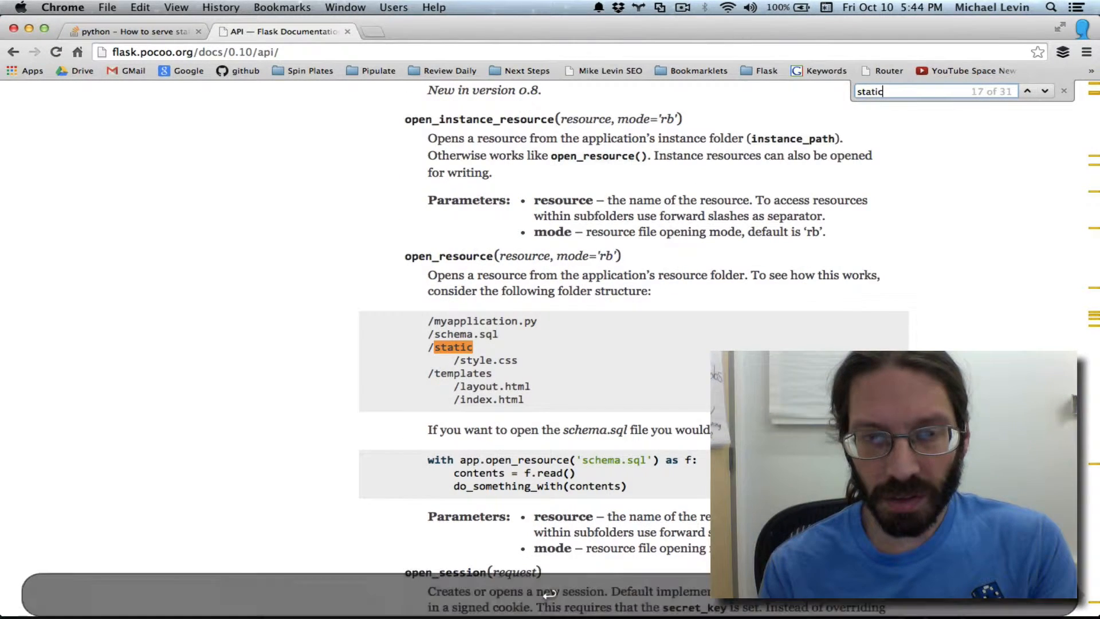
pyautogui.click(1026, 92)
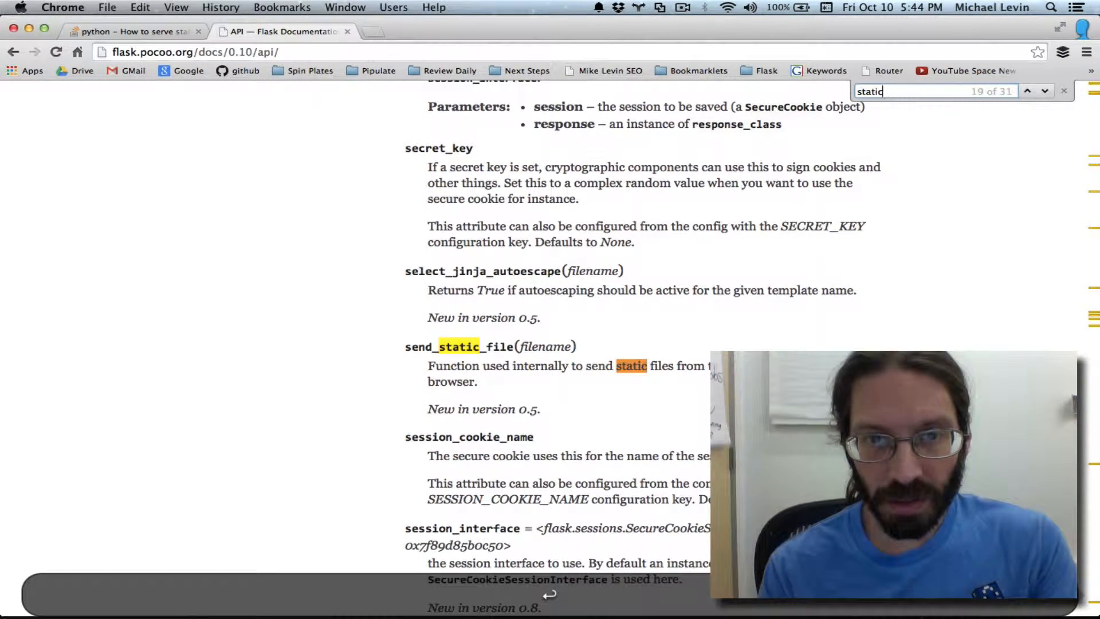
pyautogui.click(1027, 91)
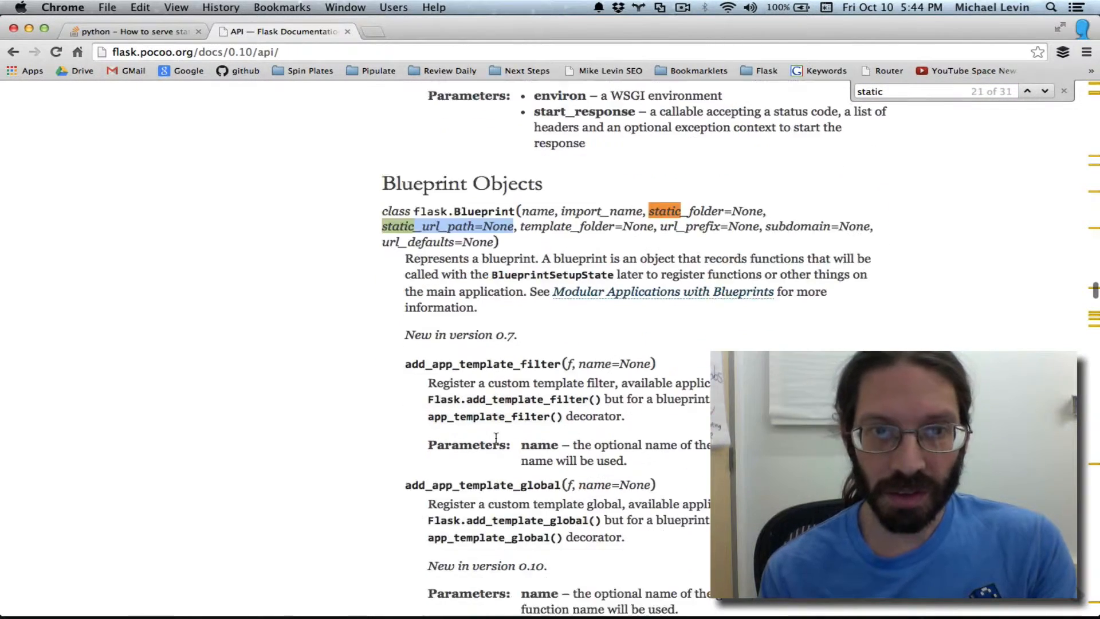
pyautogui.scroll(-3)
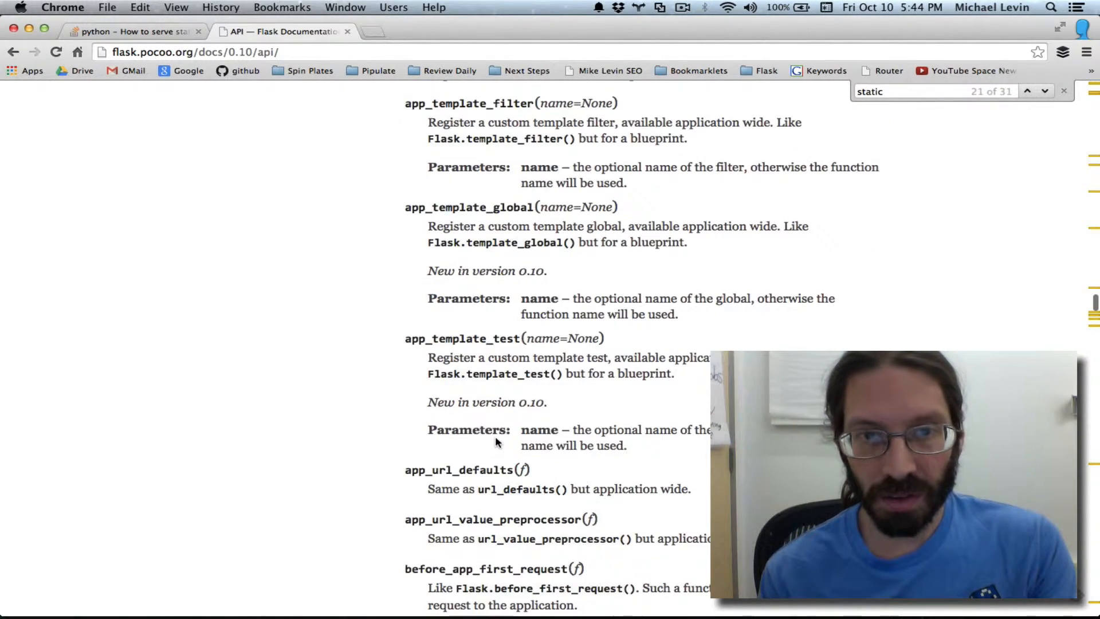
pyautogui.scroll(-3)
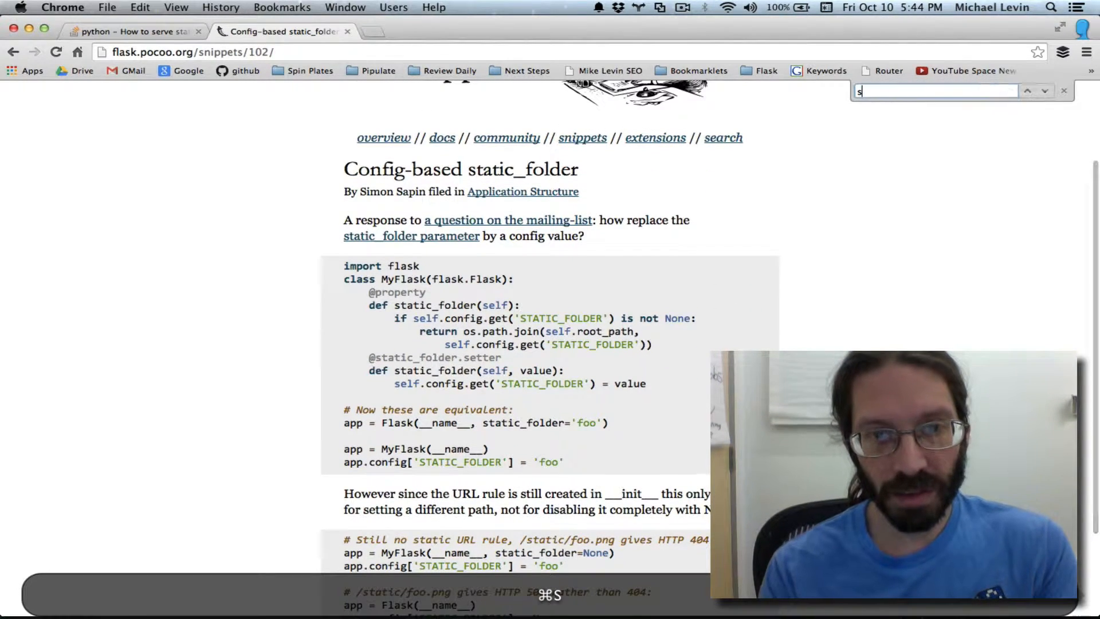
pyautogui.write('tatic')
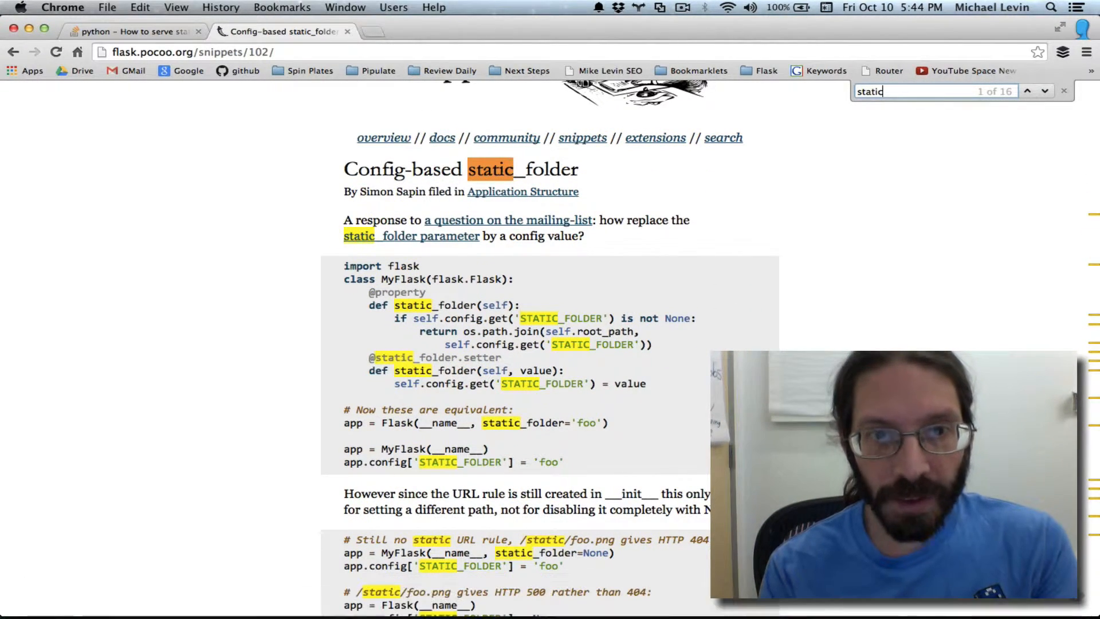
pyautogui.click(1026, 91)
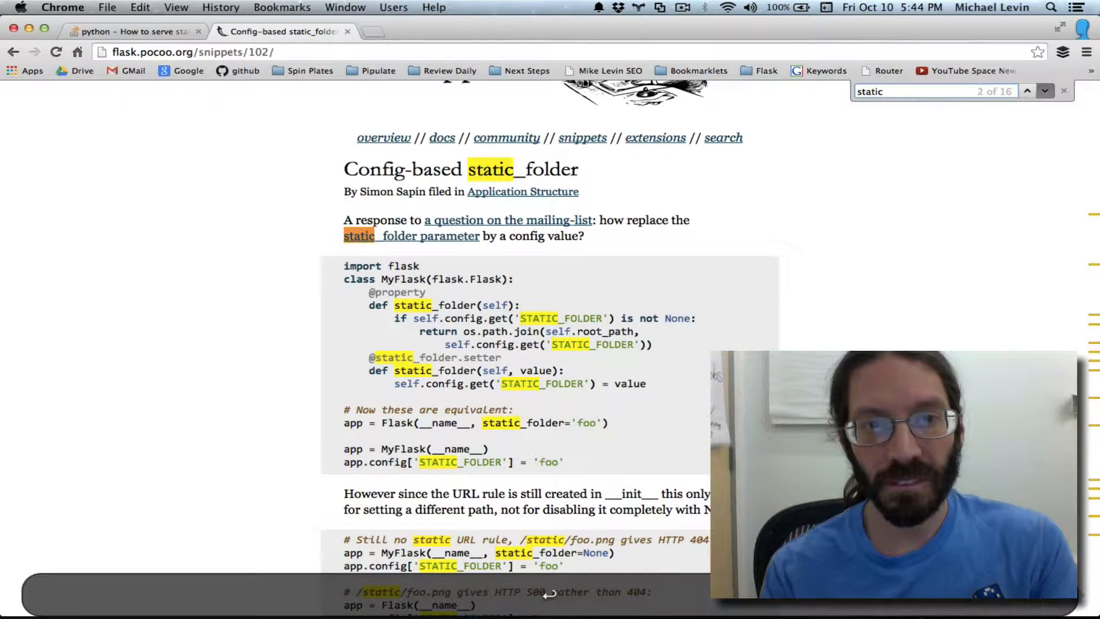
pyautogui.click(1026, 90)
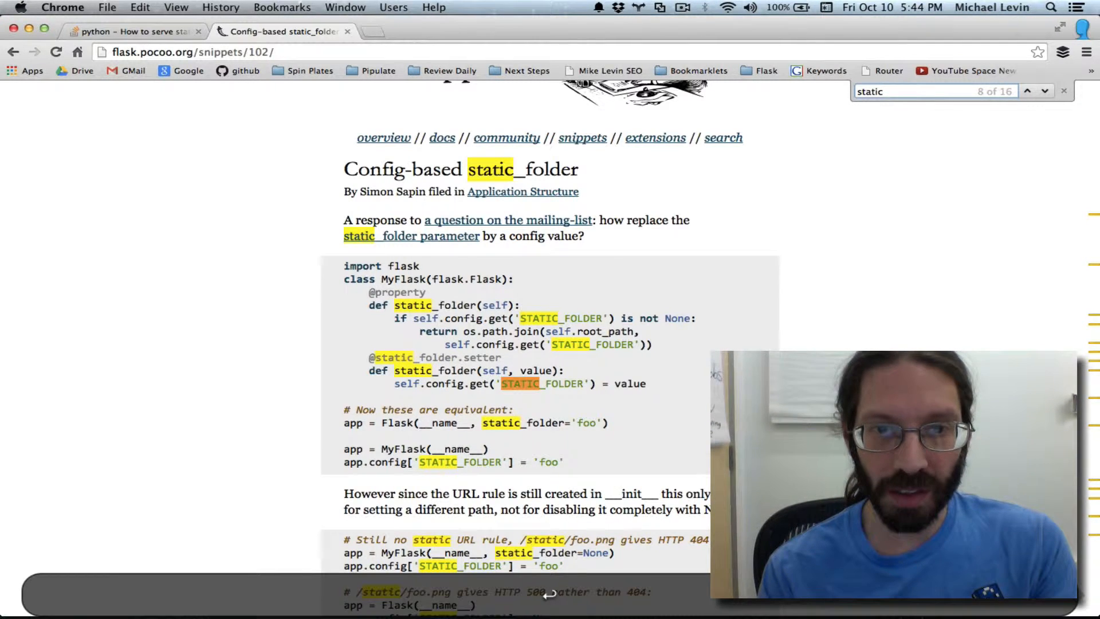
pyautogui.click(1026, 92)
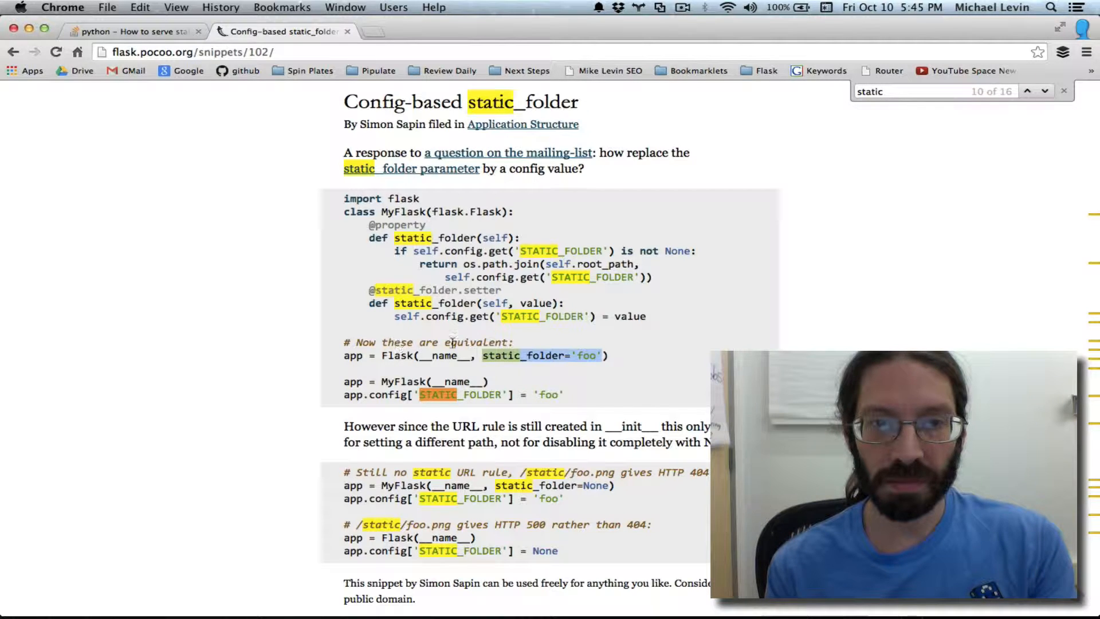
pyautogui.moveTo(504, 368)
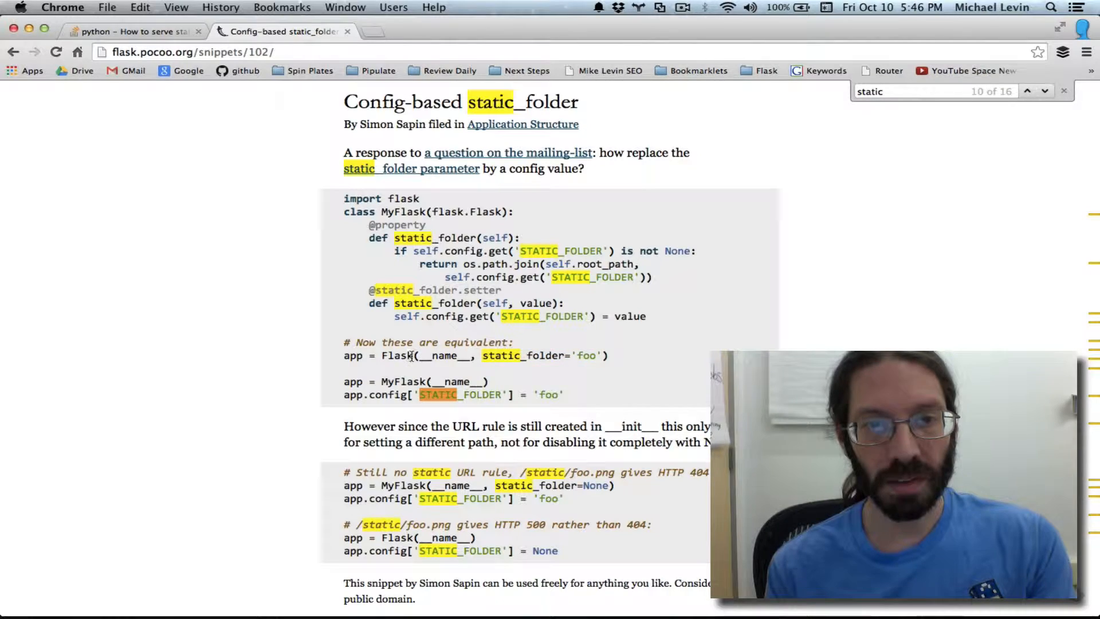
pyautogui.doubleClick(444, 355)
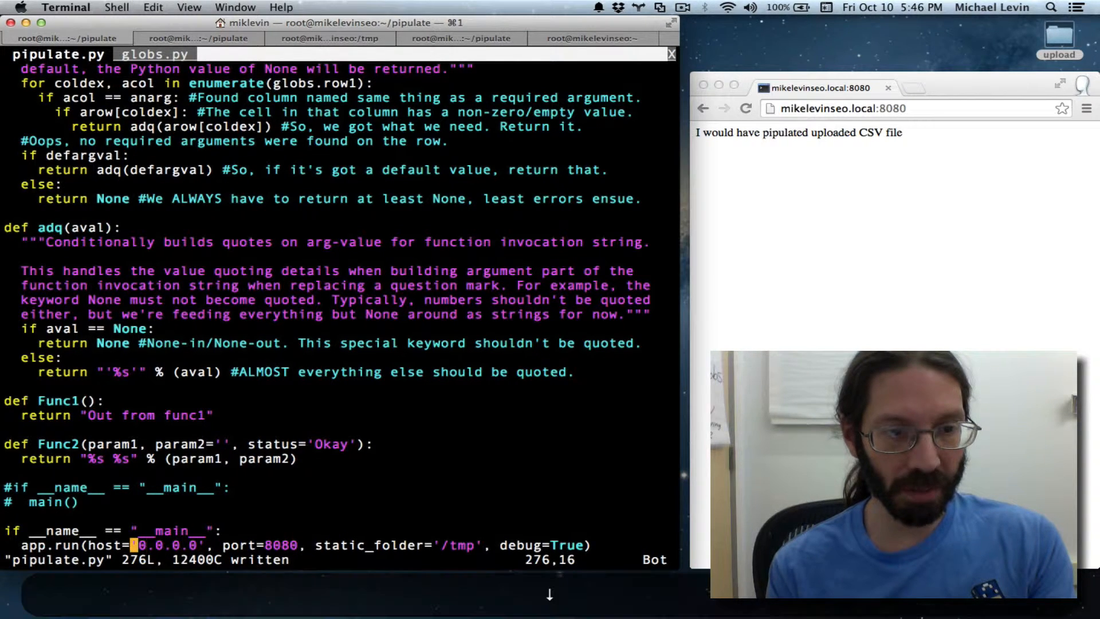
# Remove the static_folder argument from the app.run call.
pyautogui.press('Right')
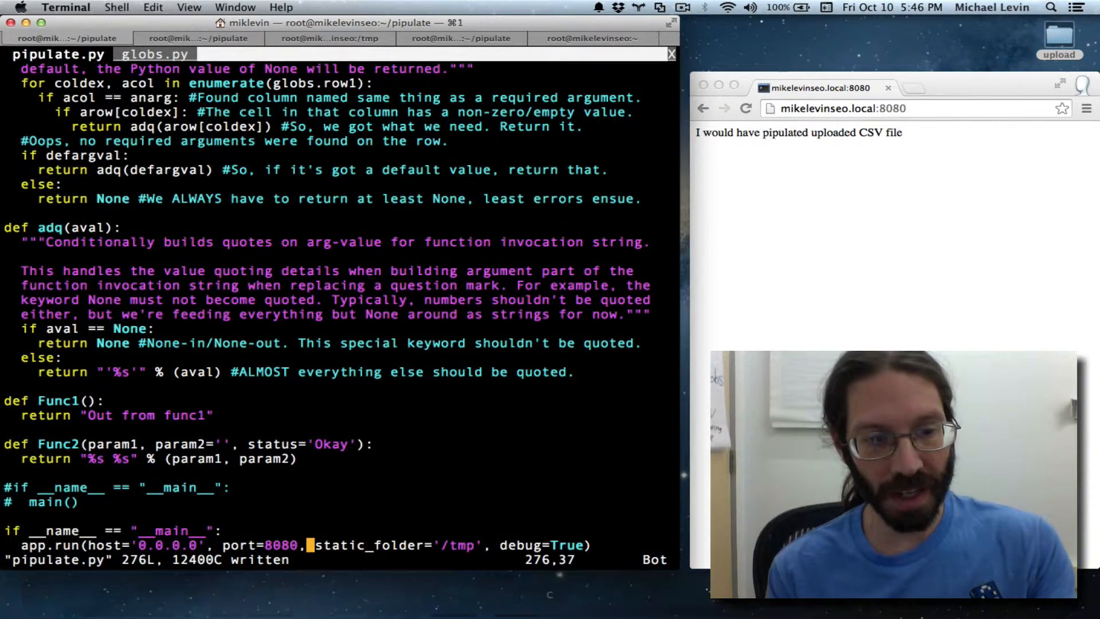
pyautogui.press('v')
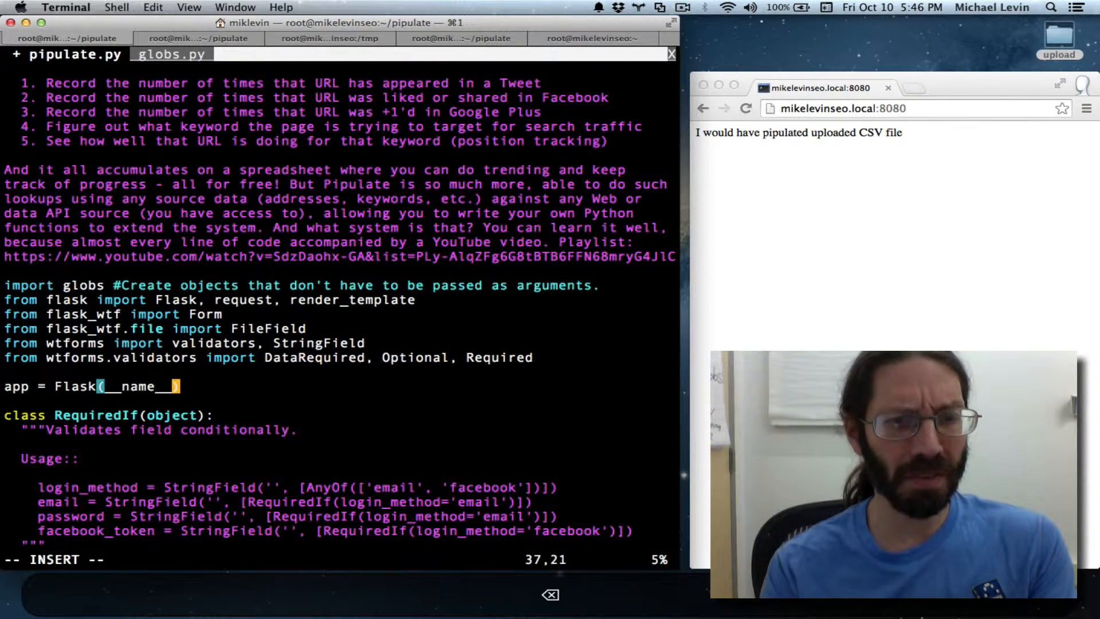
# Make the Flask(__name__) app creation pass static_folder='/tmp'.
pyautogui.write(',')
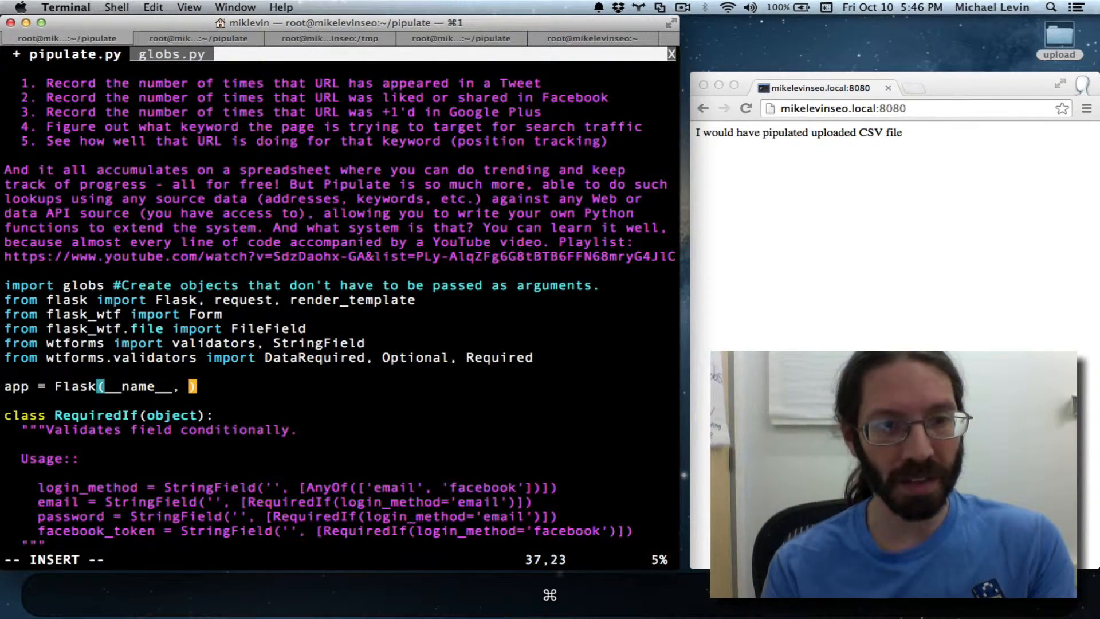
pyautogui.write("static_folder='foo'")
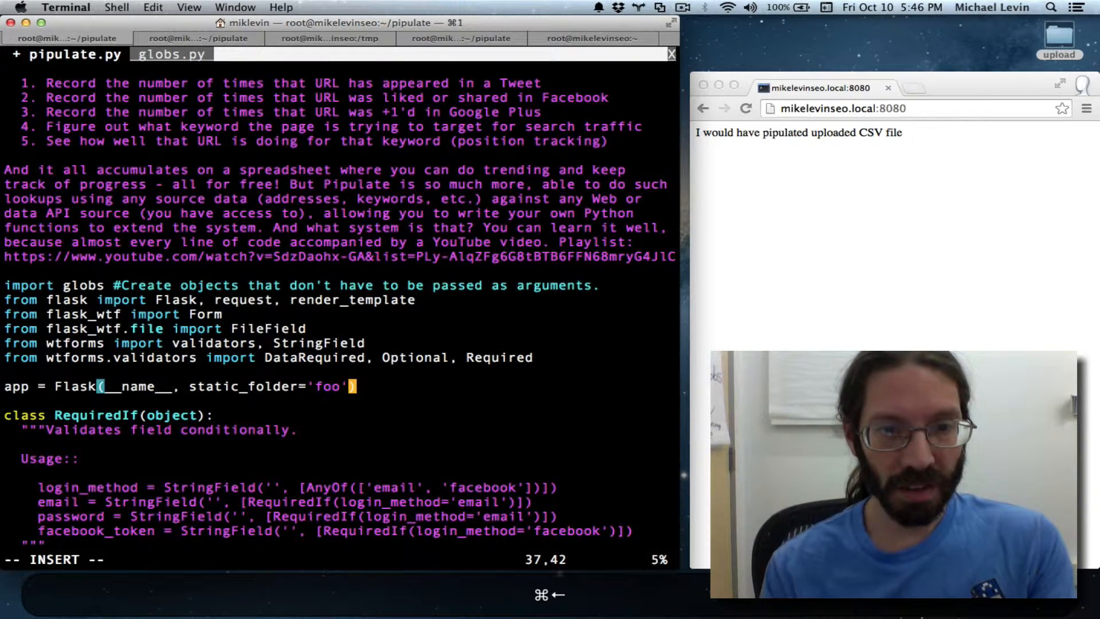
pyautogui.press('backspace')
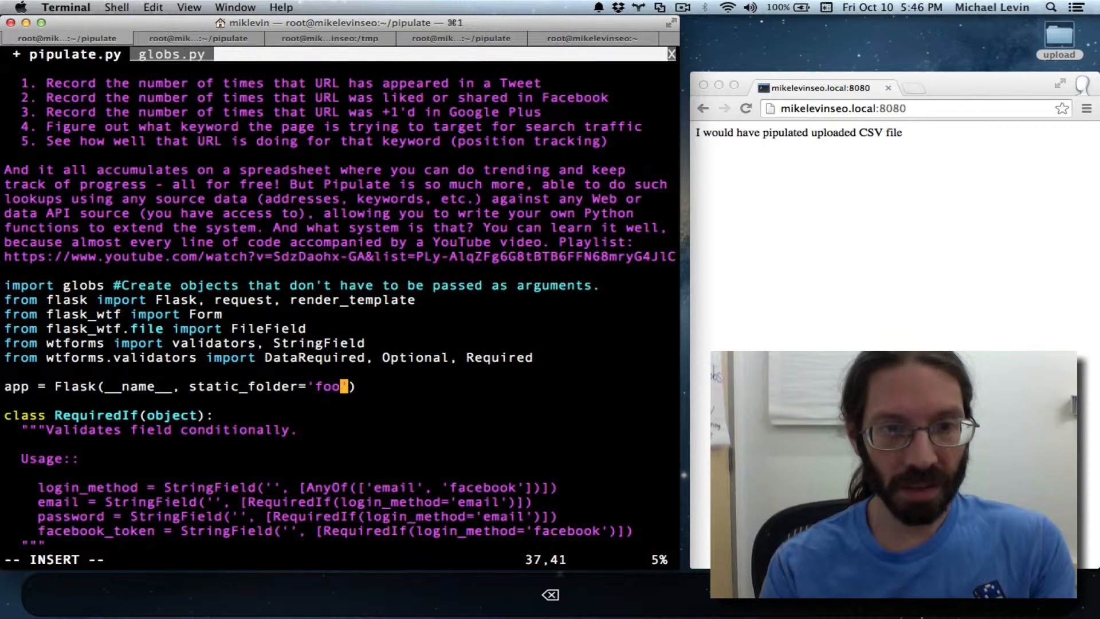
pyautogui.press('BackSpace')
pyautogui.write('/')
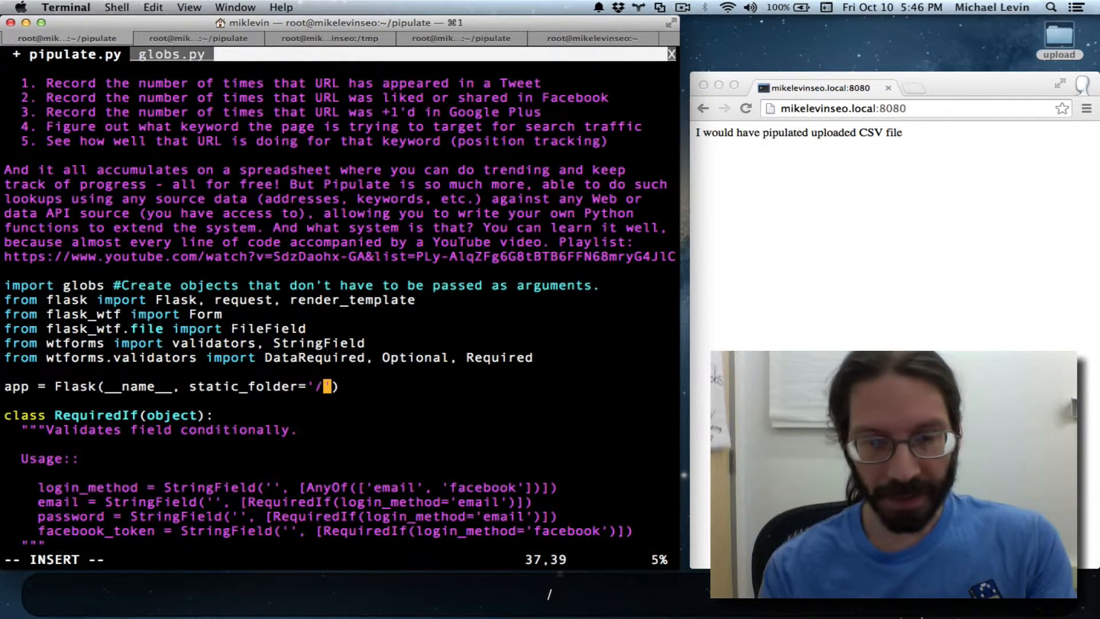
pyautogui.write('tmp')
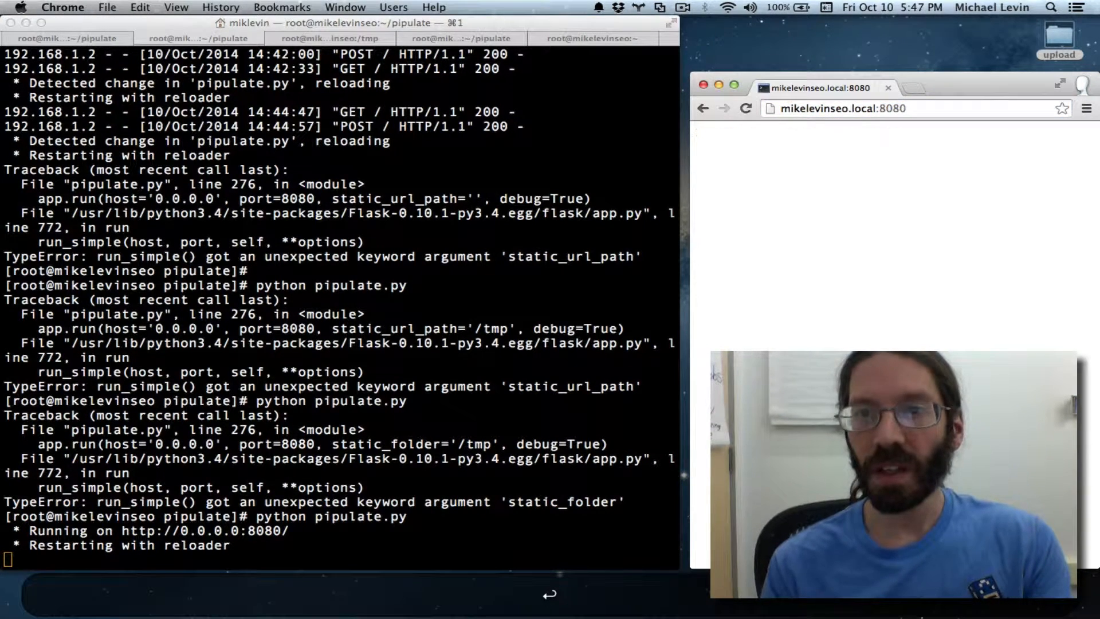
# Reload the port 8080 page until the Pipulate form loads after the restart.
pyautogui.click(842, 107)
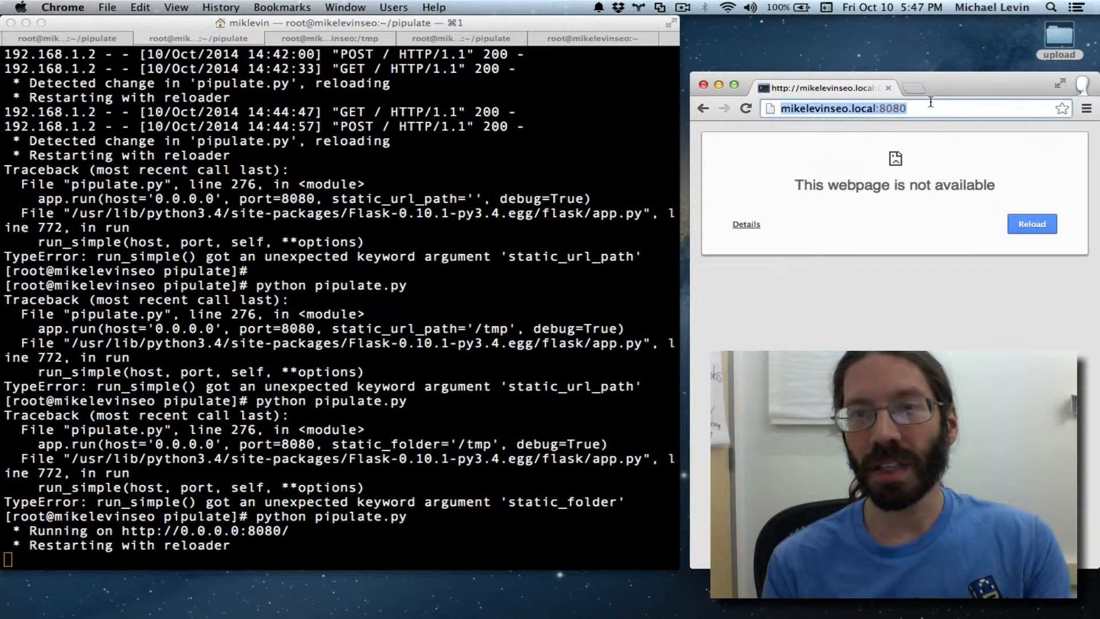
pyautogui.click(1031, 223)
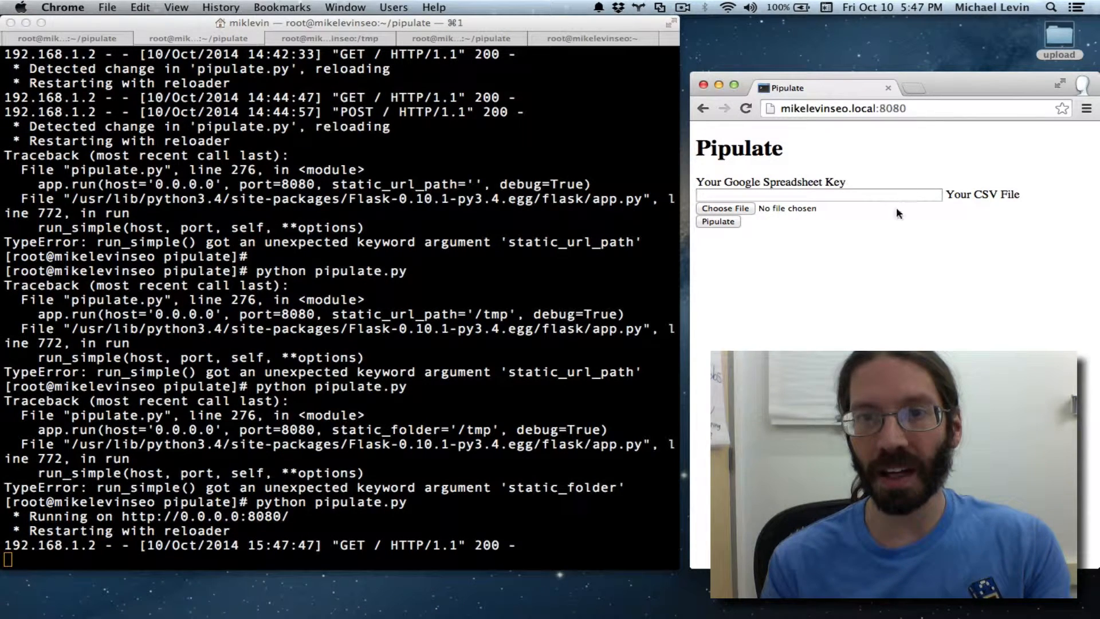
# Request mikelevinseo.local:8080/test.txt in Chrome's address bar.
pyautogui.click(842, 108)
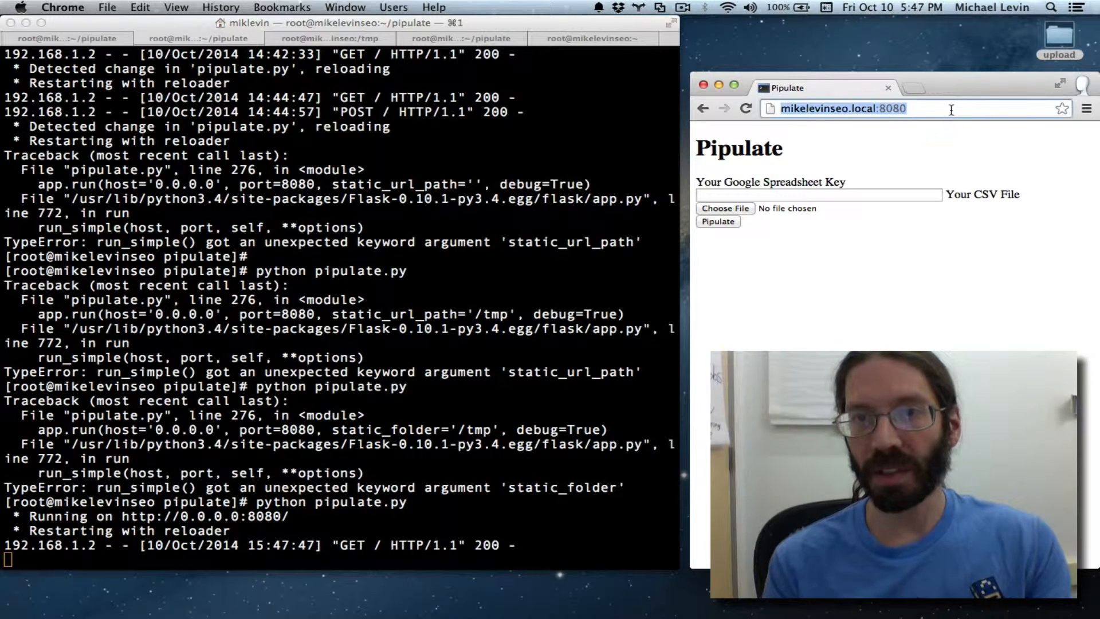
pyautogui.write('/')
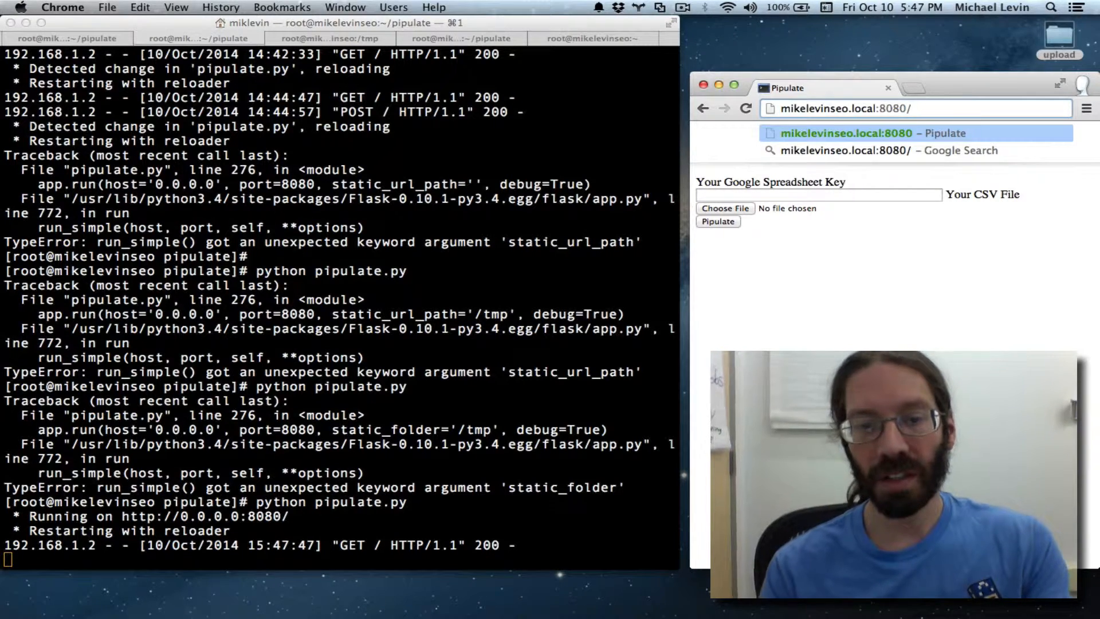
pyautogui.write('test.txt')
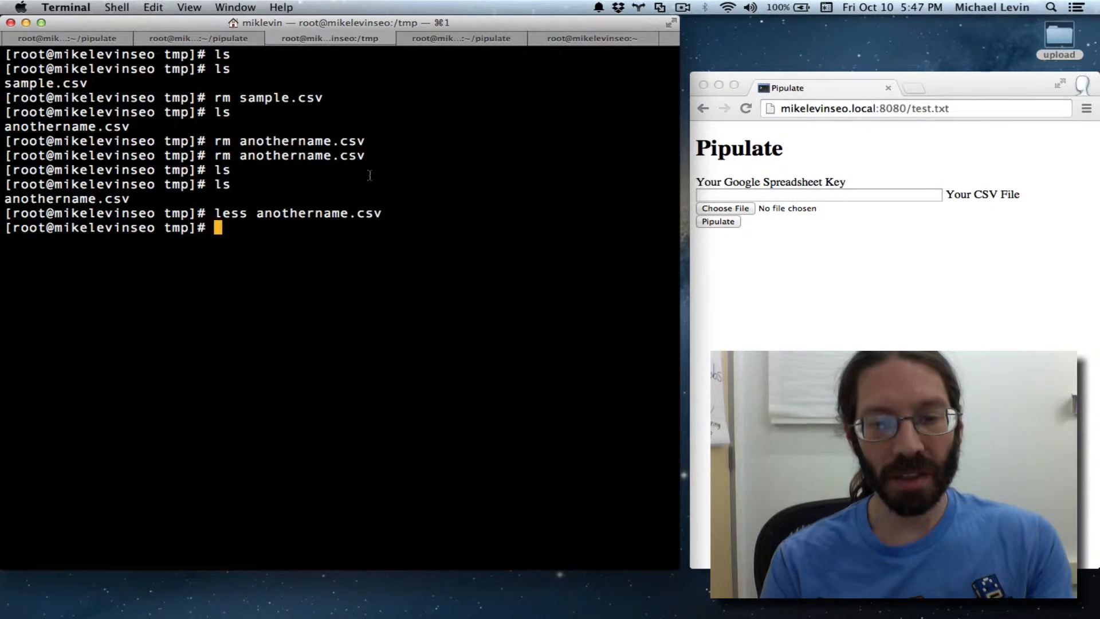
# Attempt to create test.txt in /tmp with cat 'hello' > test.
pyautogui.write('cat')
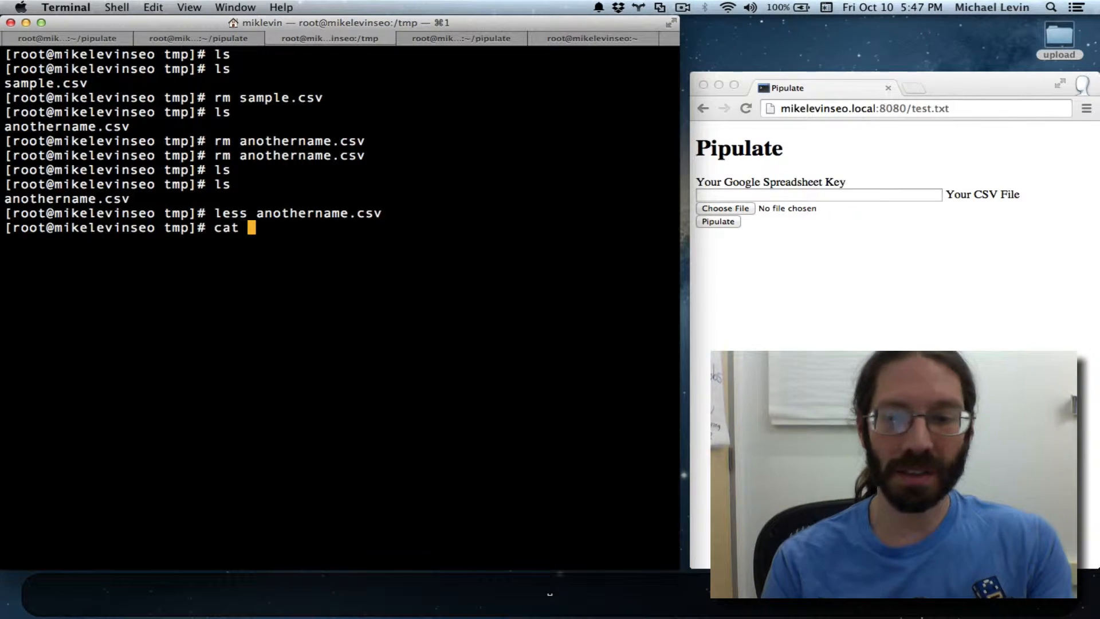
pyautogui.write("'he")
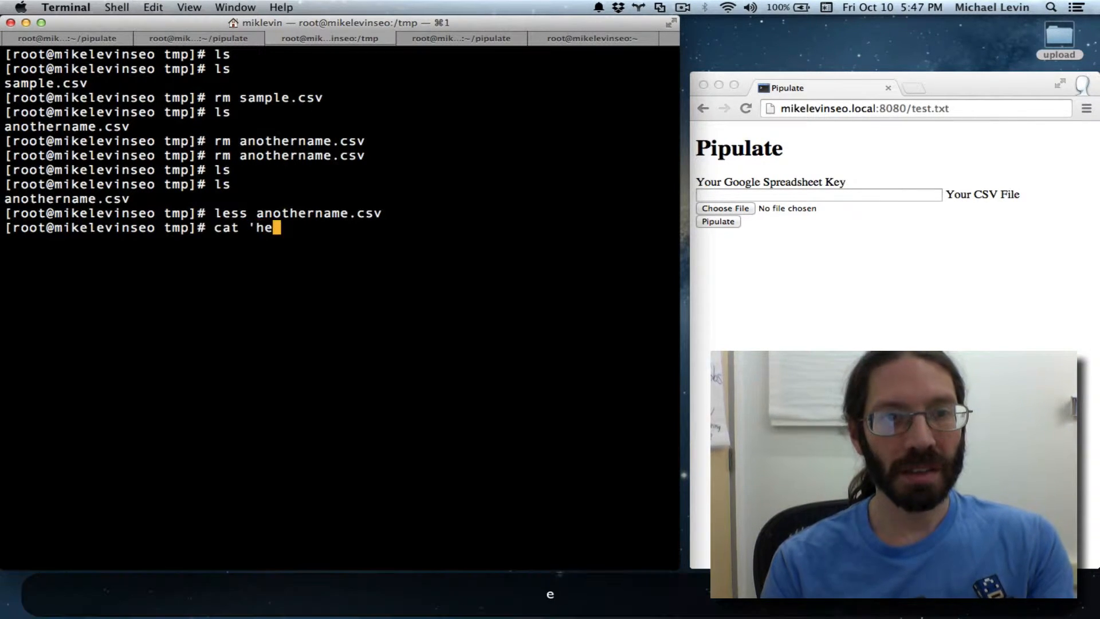
pyautogui.write('ll')
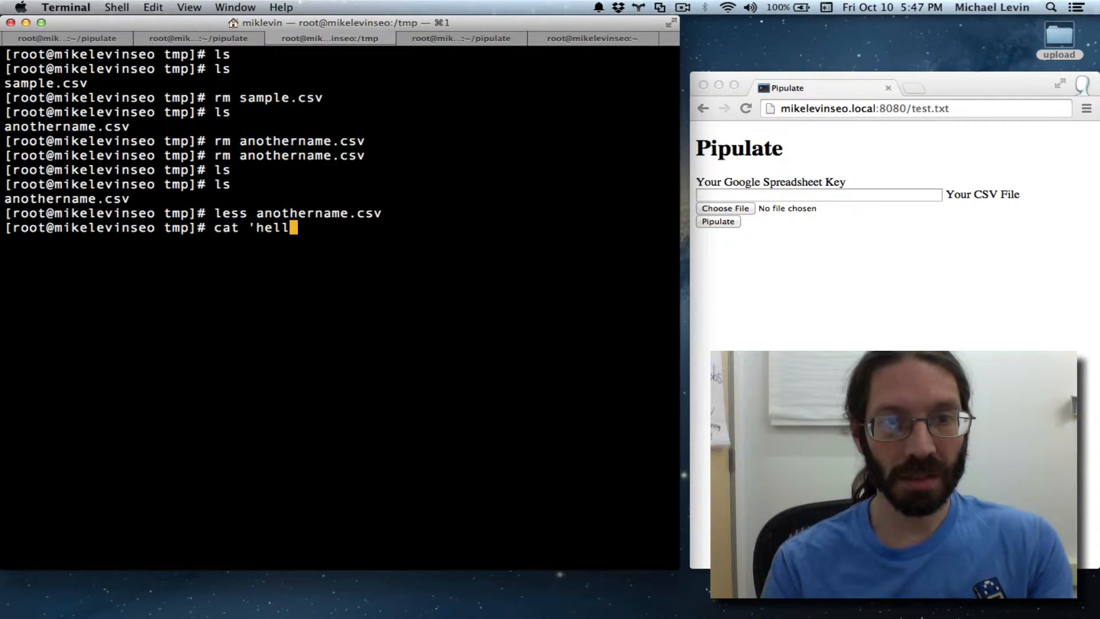
pyautogui.write("lo'")
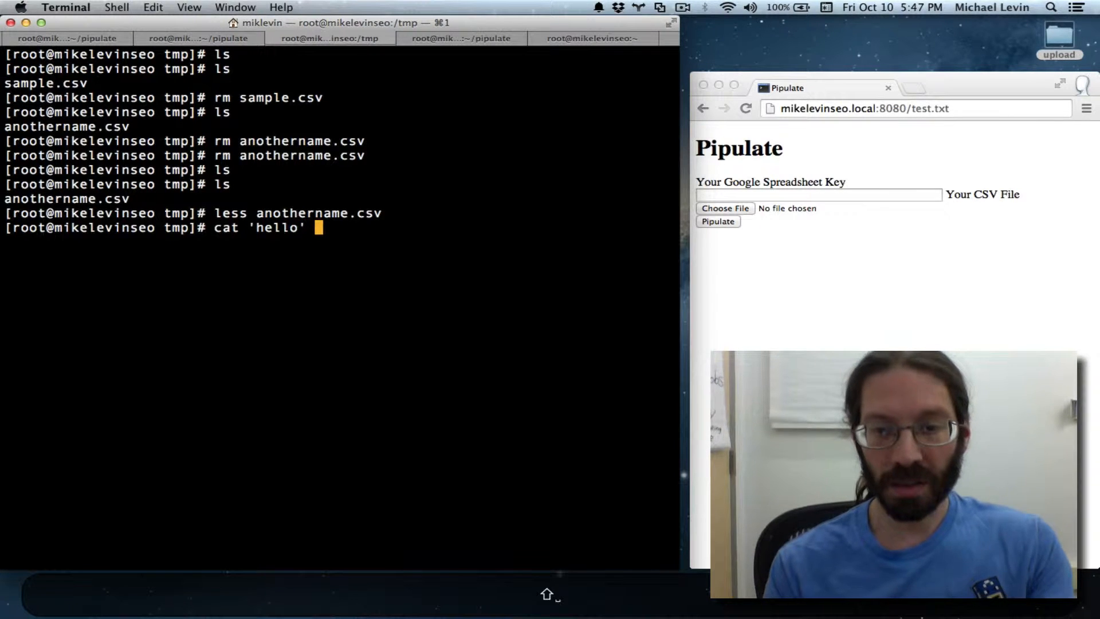
pyautogui.write('>')
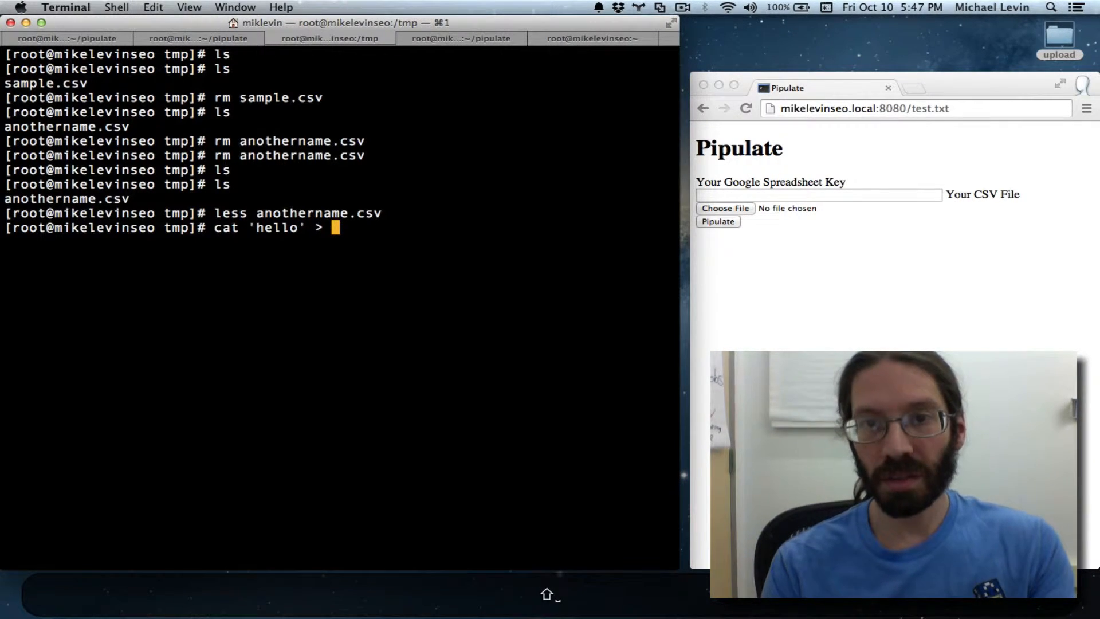
pyautogui.write('test.txt')
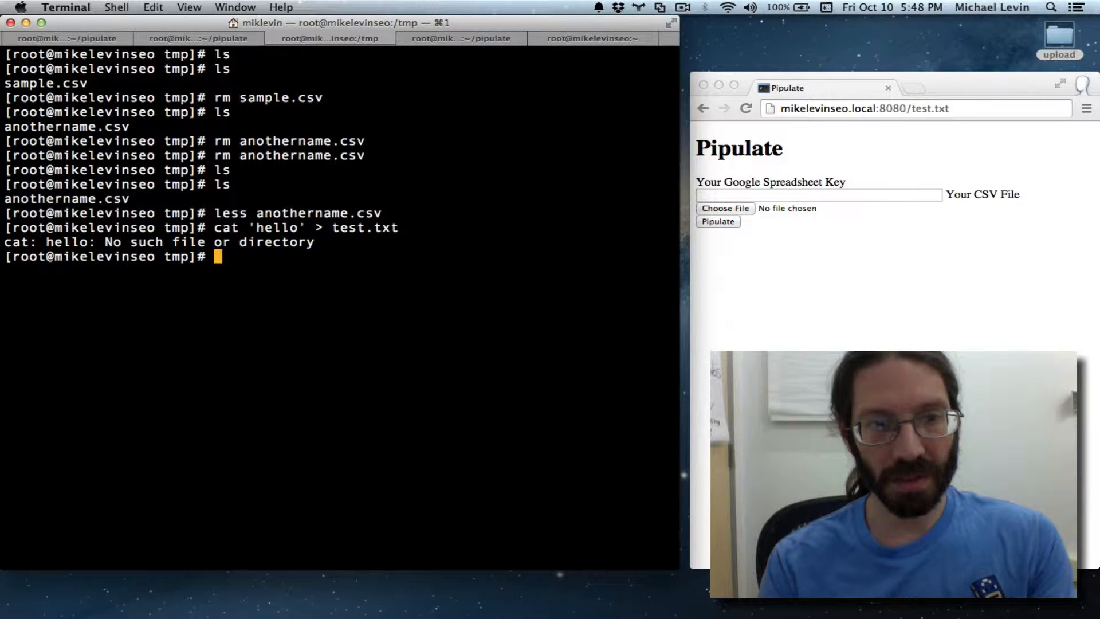
# Create /tmp/test.txt containing 'hello' with vim and confirm it with ls.
pyautogui.write('vim')
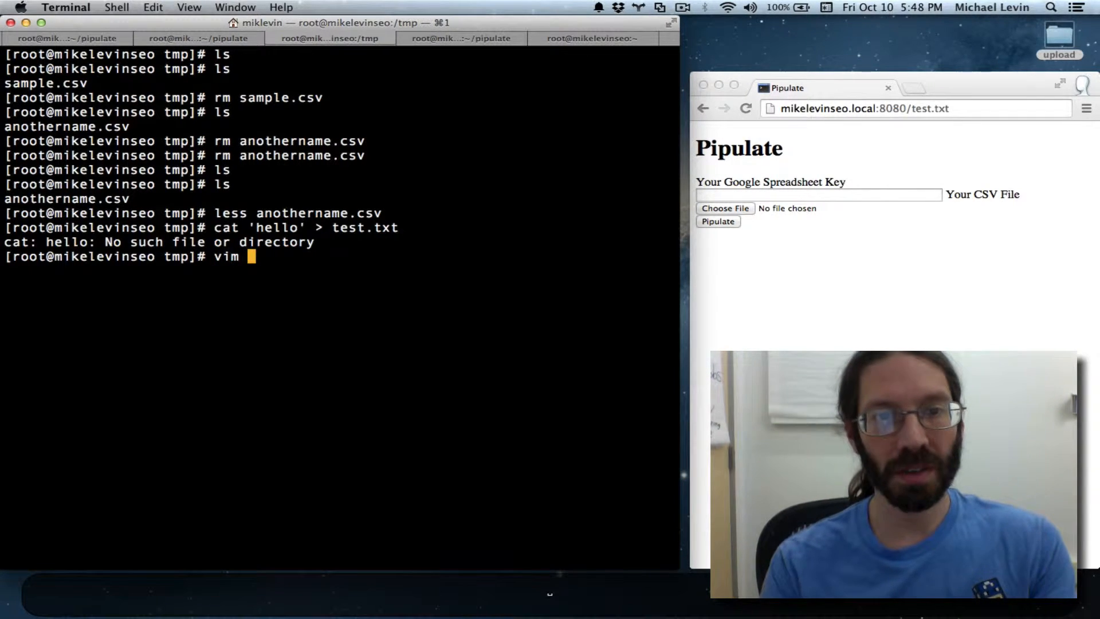
pyautogui.write('test.tx')
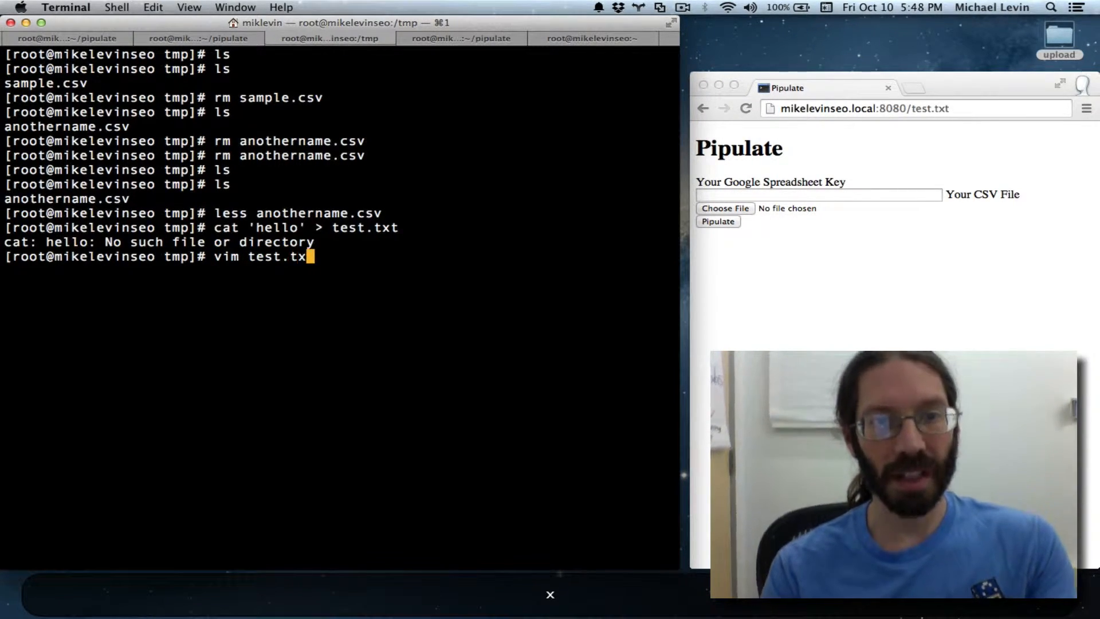
pyautogui.press('Return')
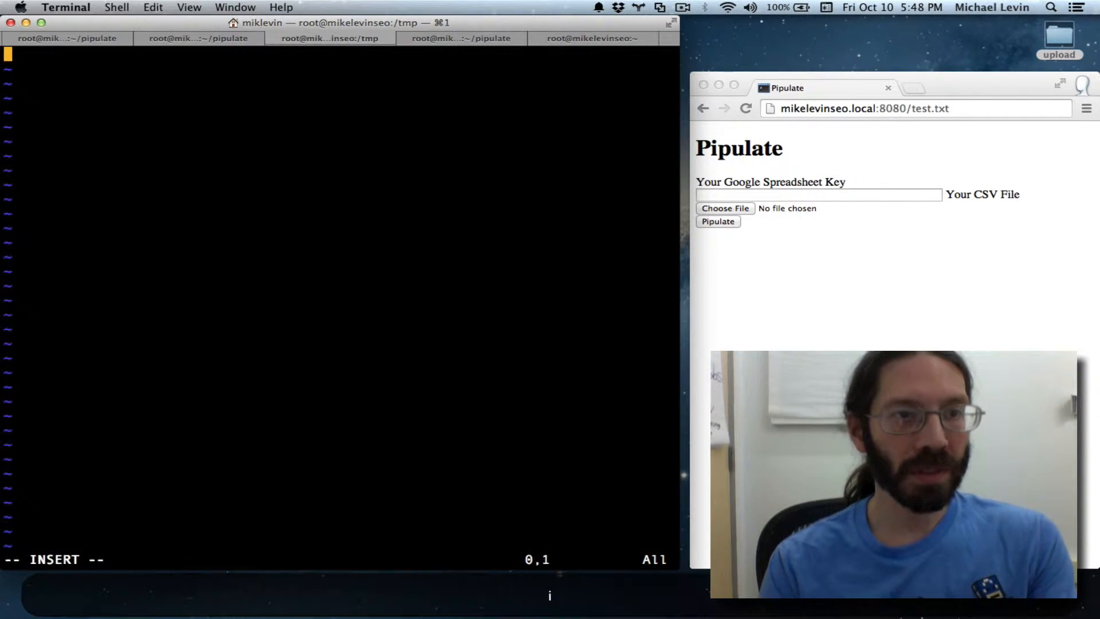
pyautogui.write('hello')
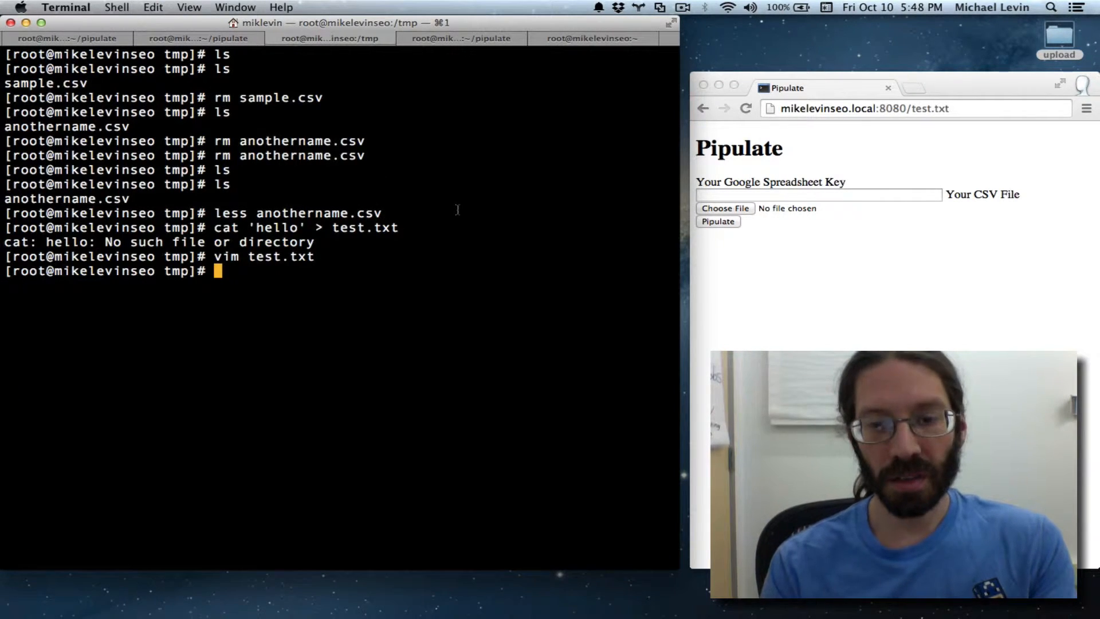
pyautogui.write('ls')
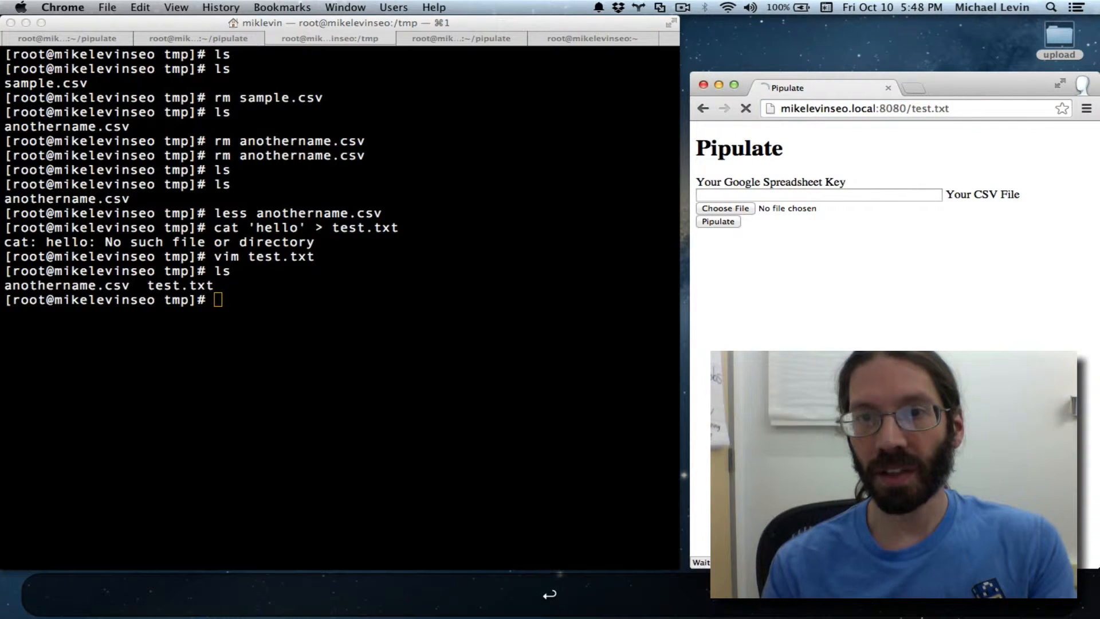
# Check the Flask config-based static_folder snippet in Chrome, then return to pipulate.py.
pyautogui.click(746, 108)
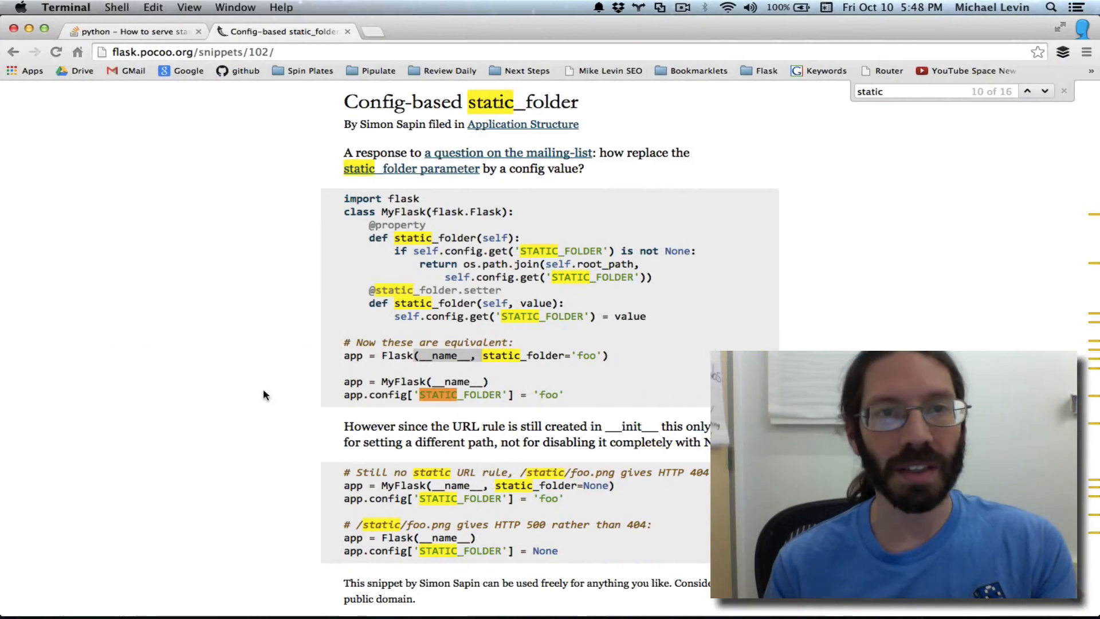
pyautogui.click(133, 31)
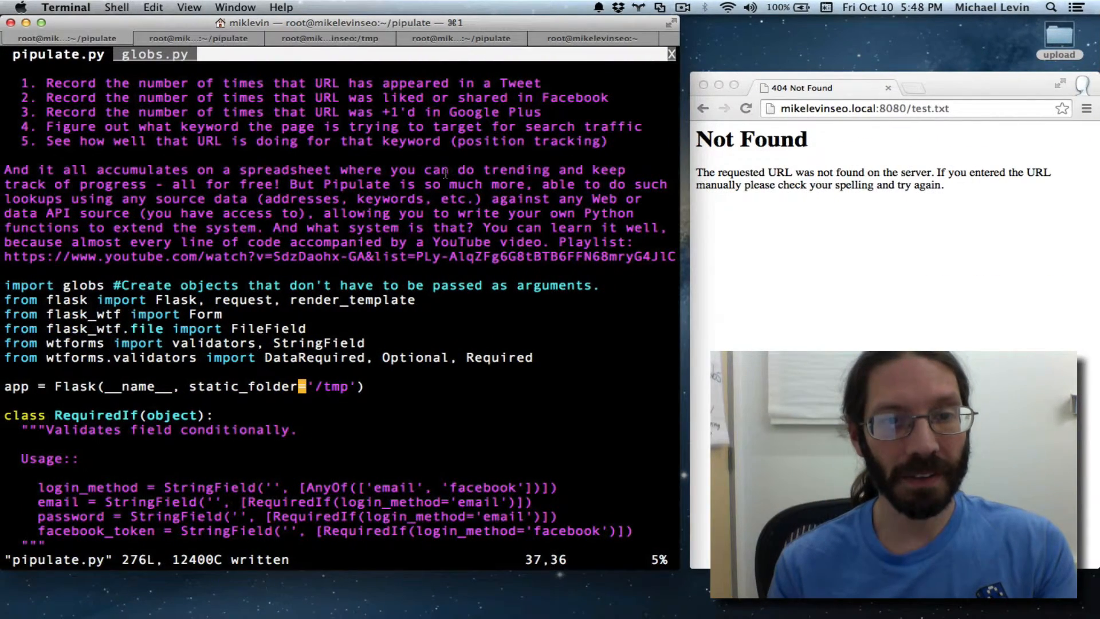
# Append static_url_path='tmp' after static_folder='/tmp' in the Flask(...) call.
pyautogui.press('i')
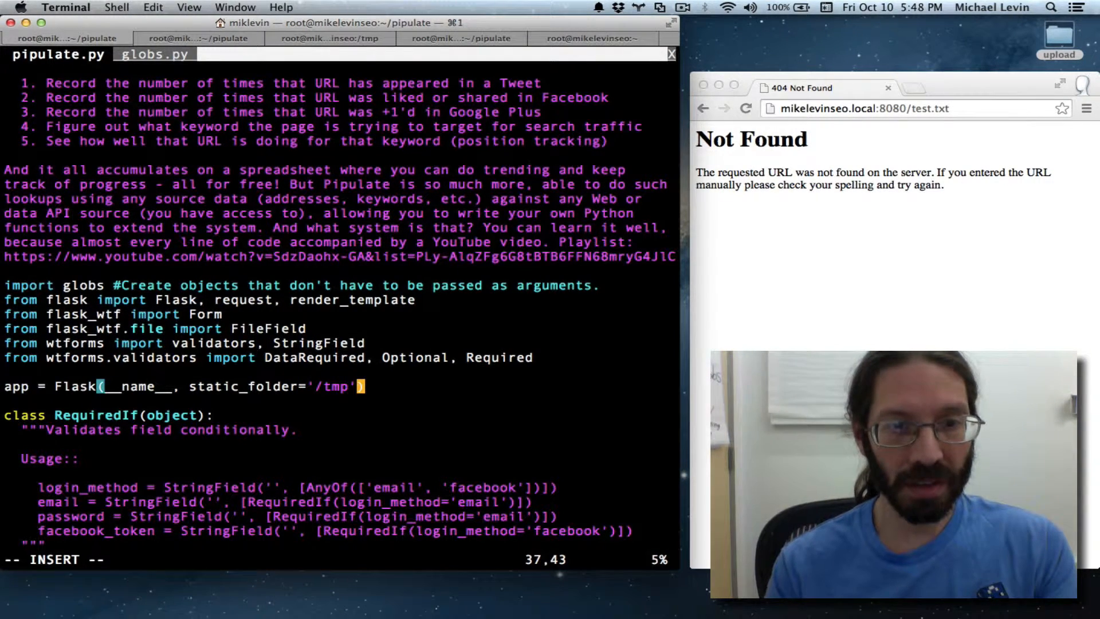
pyautogui.write(',')
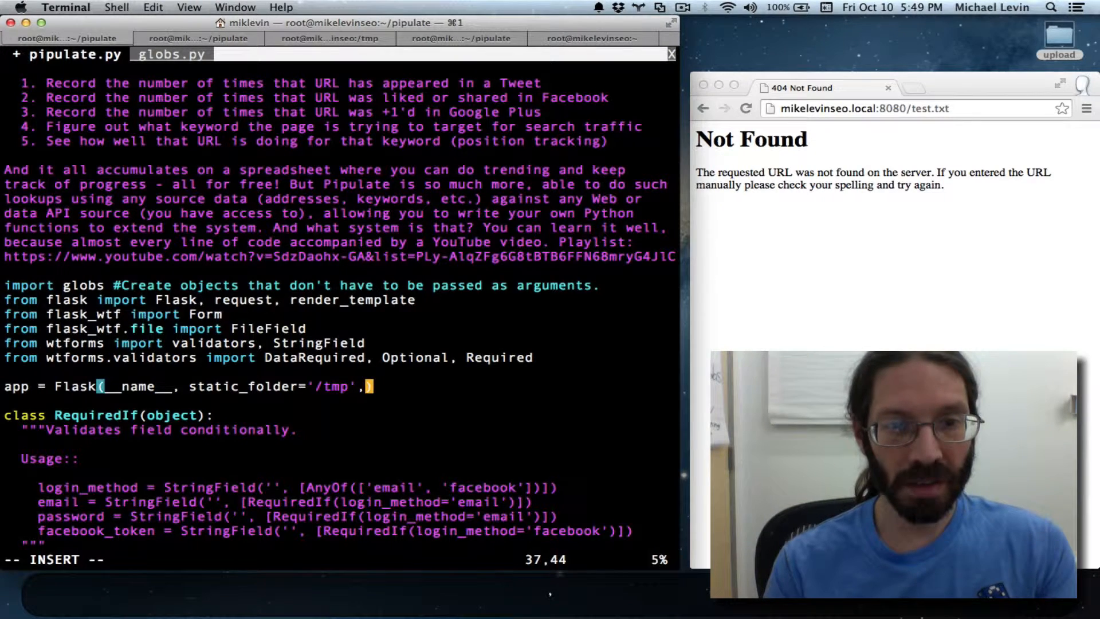
pyautogui.write('stat')
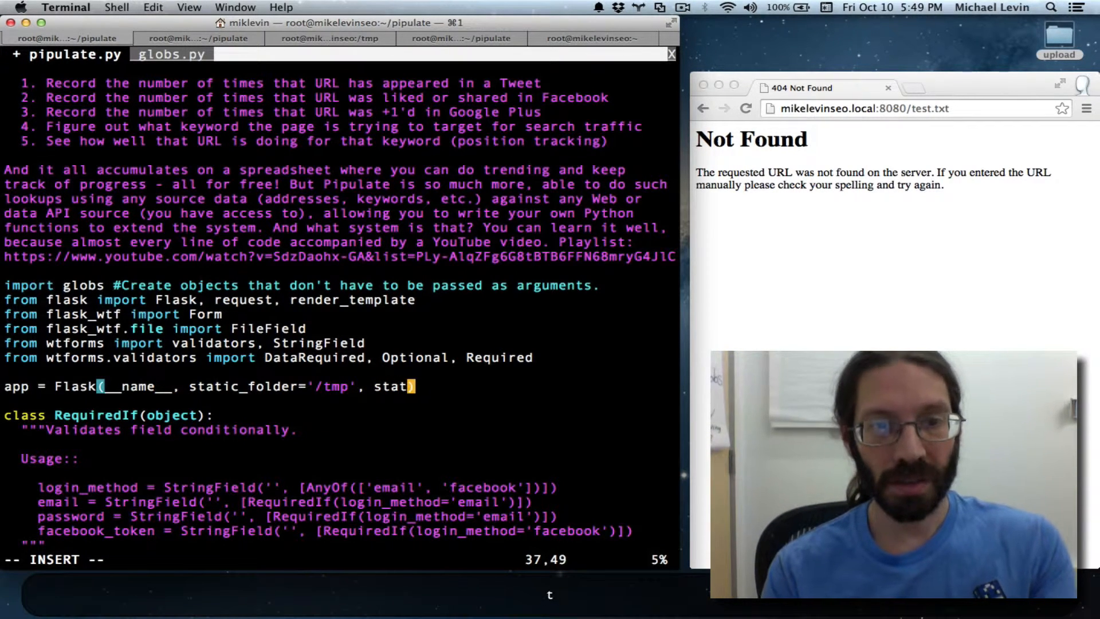
pyautogui.write('ic_url')
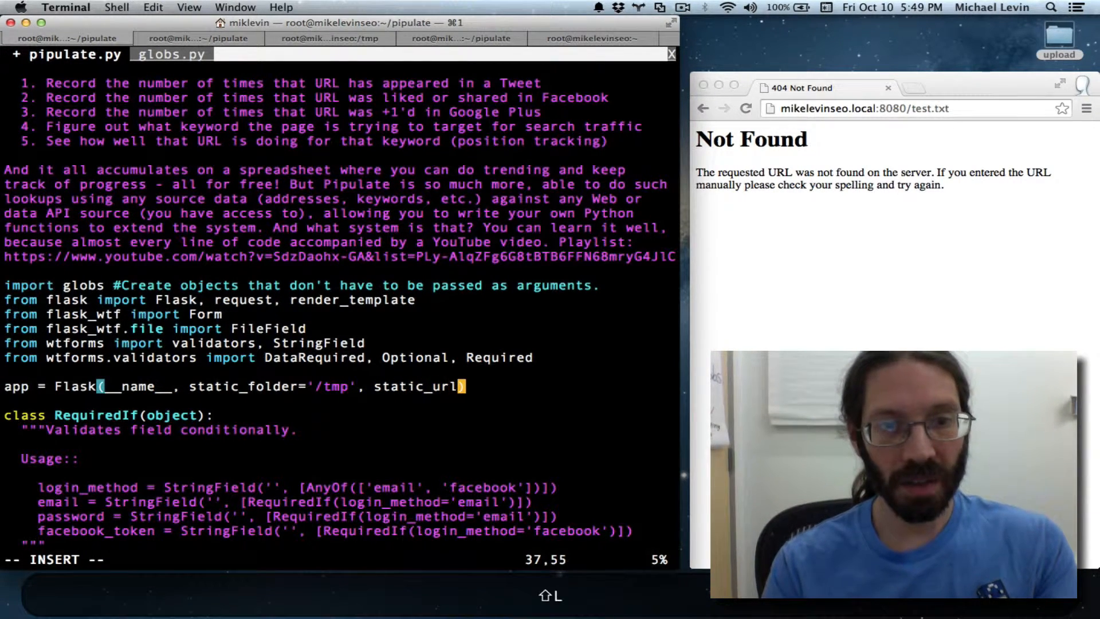
pyautogui.write('_path=')
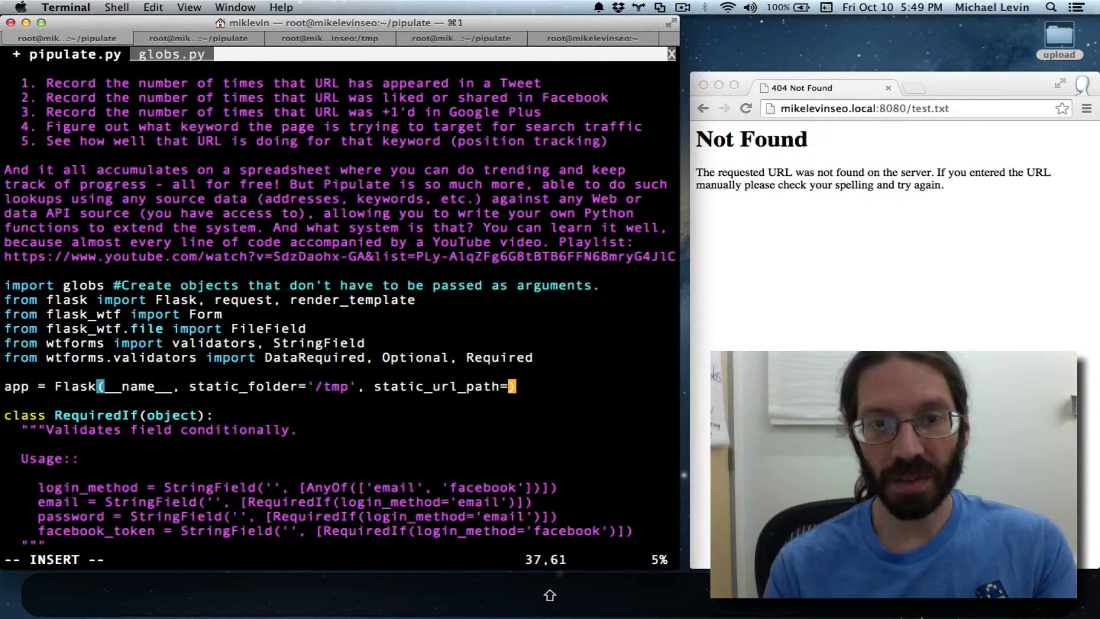
pyautogui.write('"')
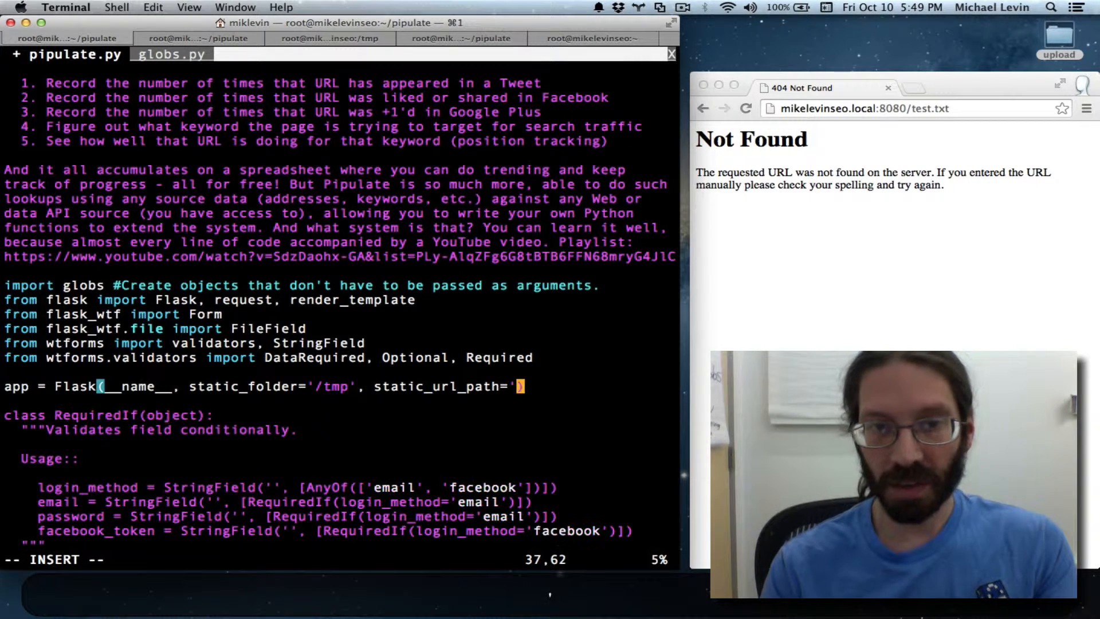
pyautogui.write('tem')
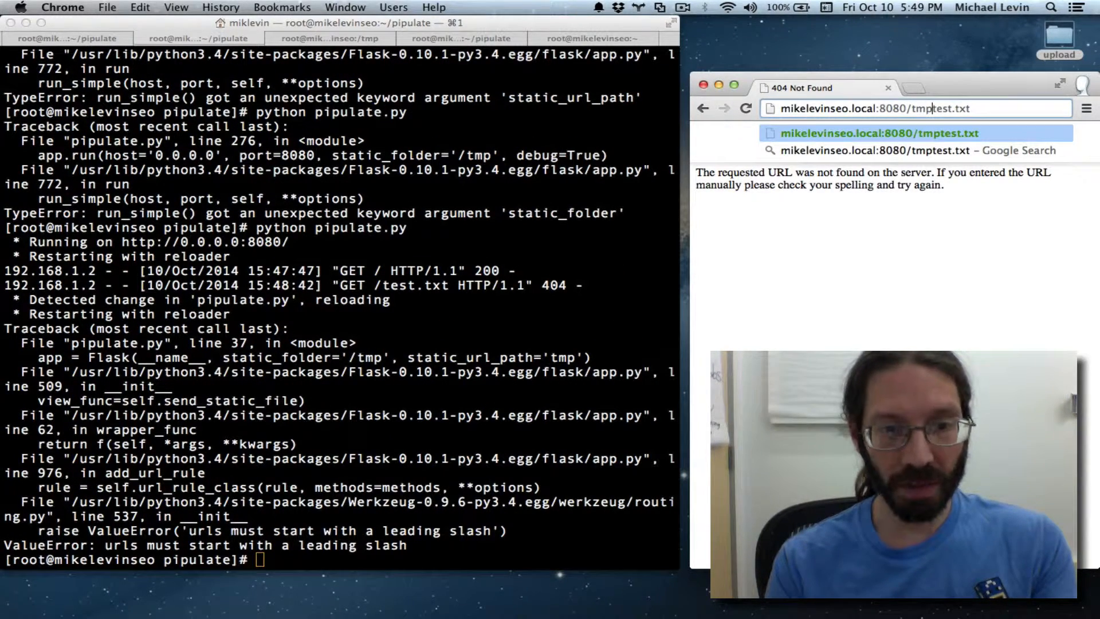
# Add the leading slash to static_url_path, relaunch the server and reload /tmp/test.txt until it serves.
pyautogui.write('/')
pyautogui.click(339, 559)
pyautogui.write('python pipulate.py')
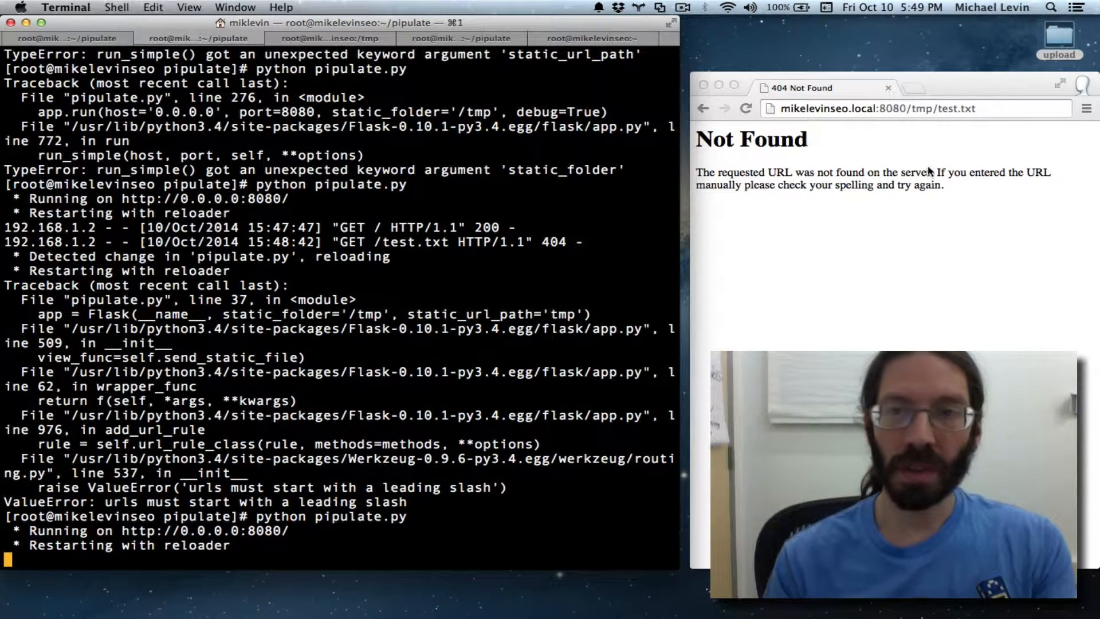
pyautogui.click(876, 108)
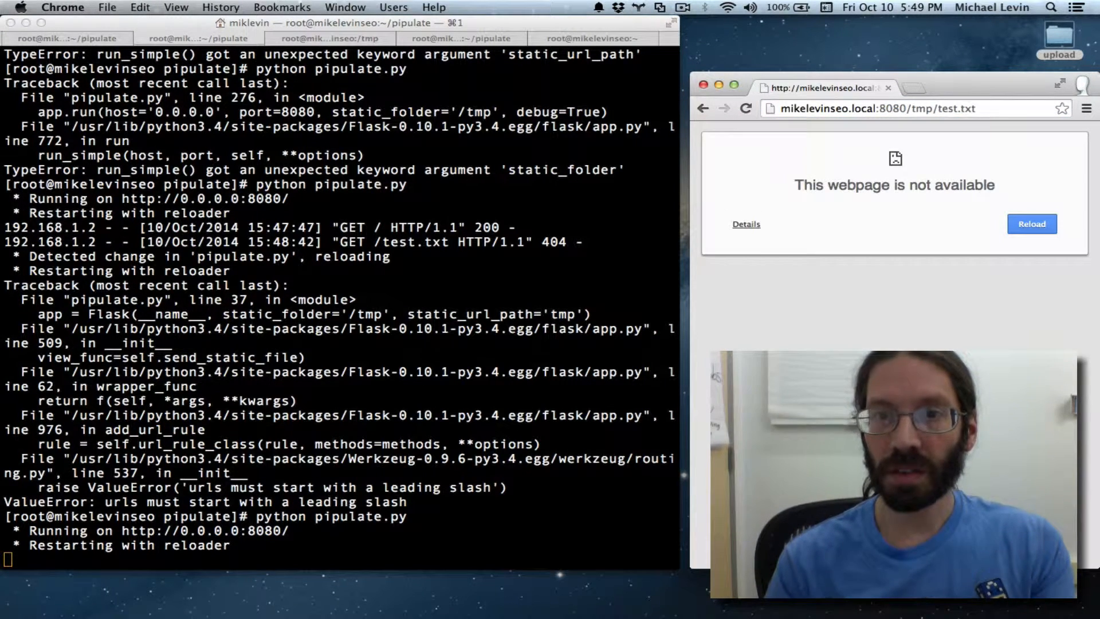
pyautogui.click(876, 108)
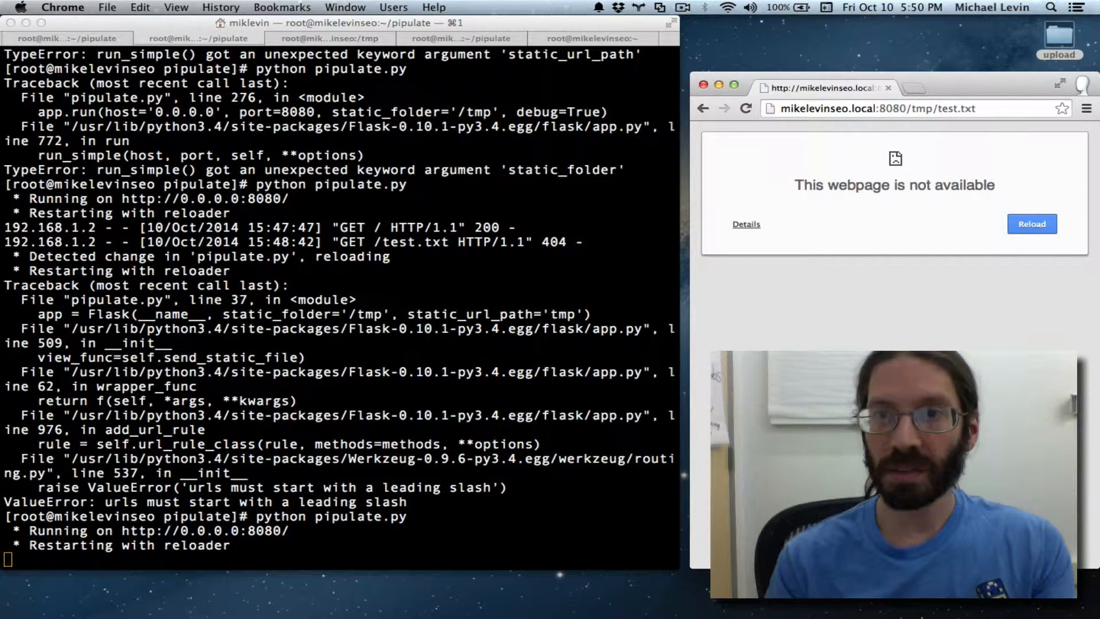
pyautogui.click(876, 109)
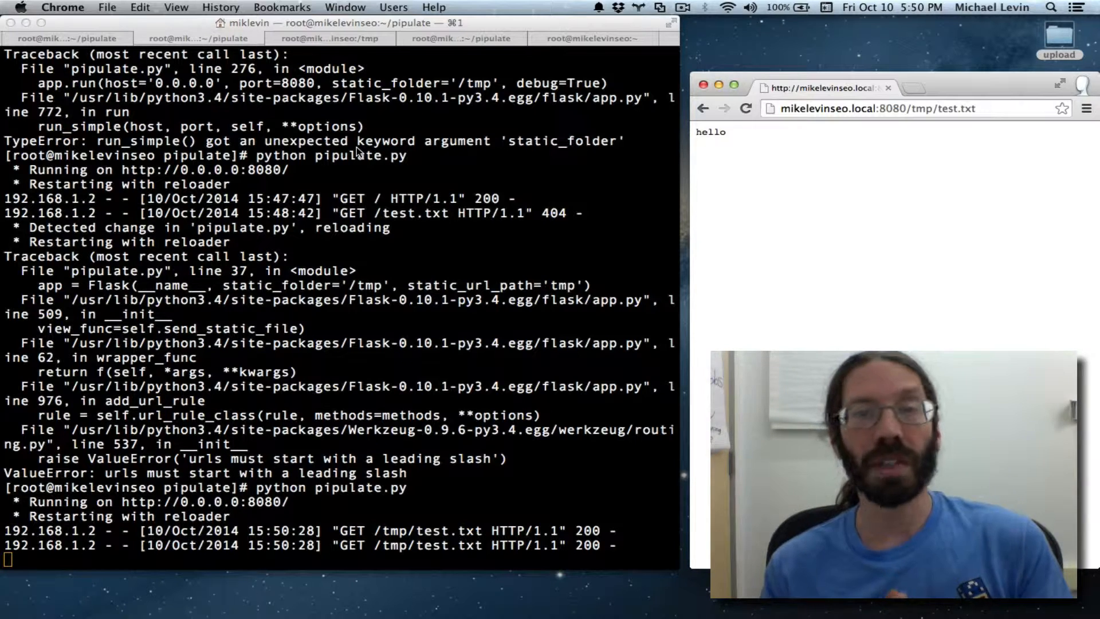
pyautogui.moveTo(820, 195)
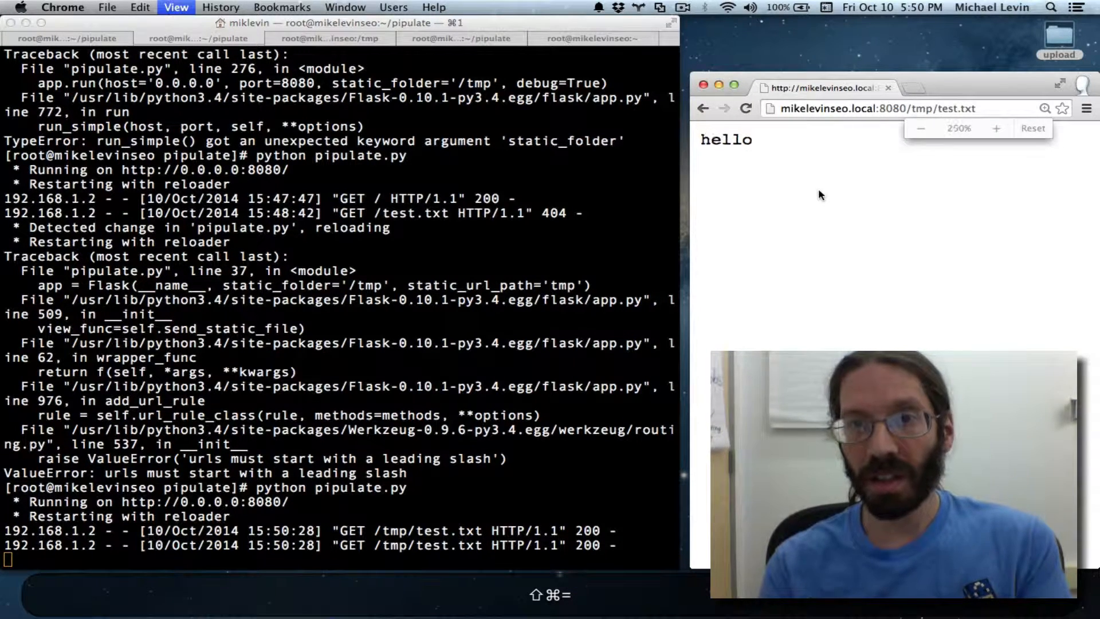
# Zoom the 'hello' page to 250% and switch back to the pipulate repository terminal.
pyautogui.click(995, 129)
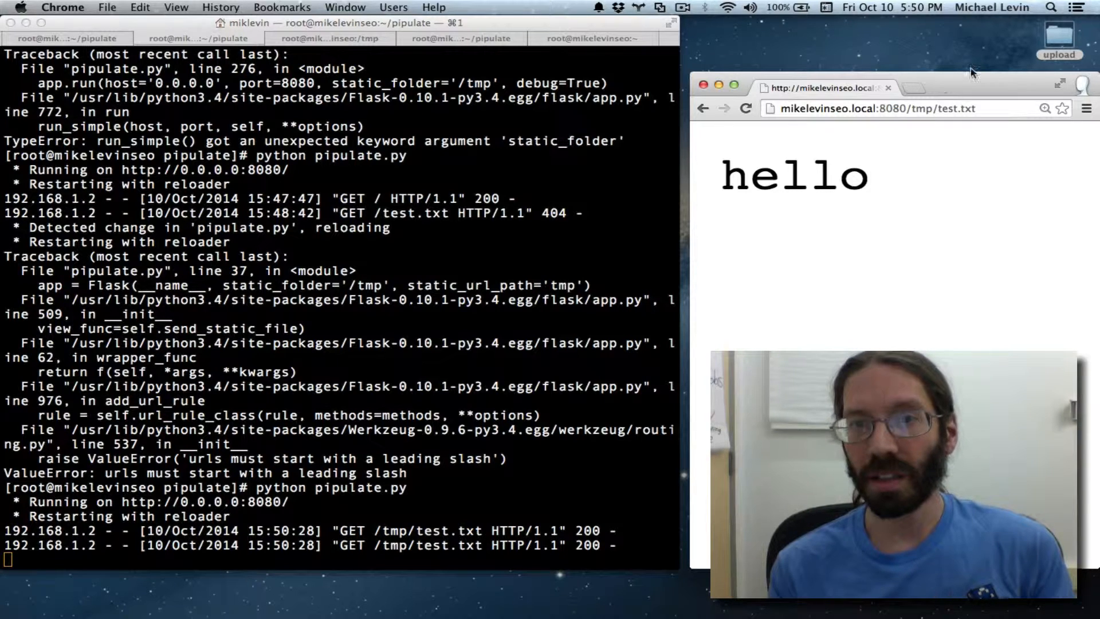
pyautogui.click(876, 107)
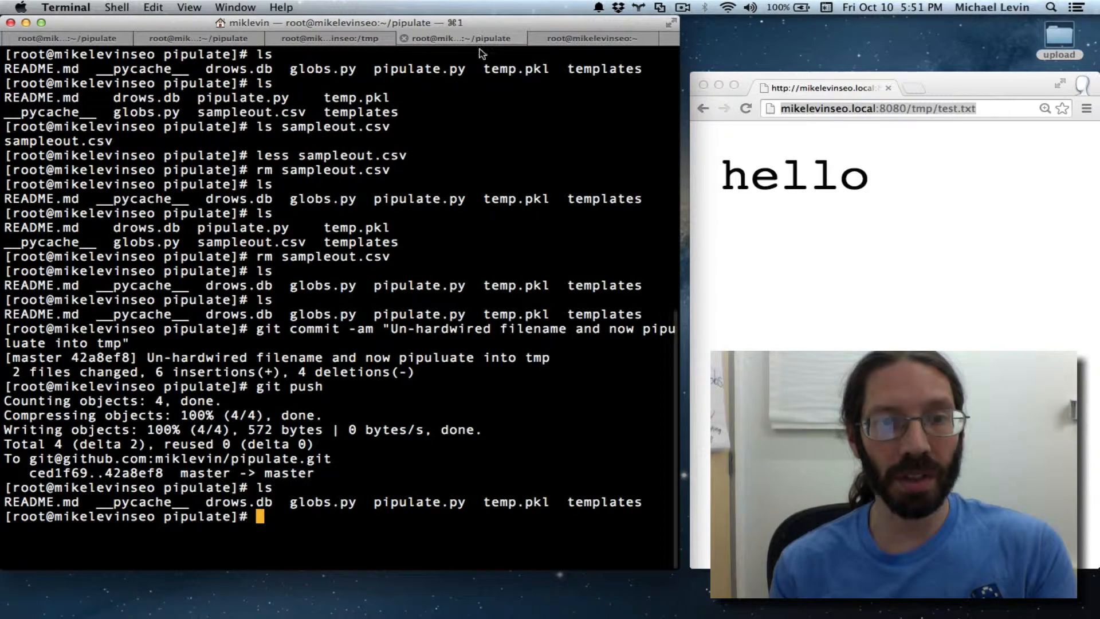
# Commit all changes as "Provided ability to link to static files in tmp".
pyautogui.write('git')
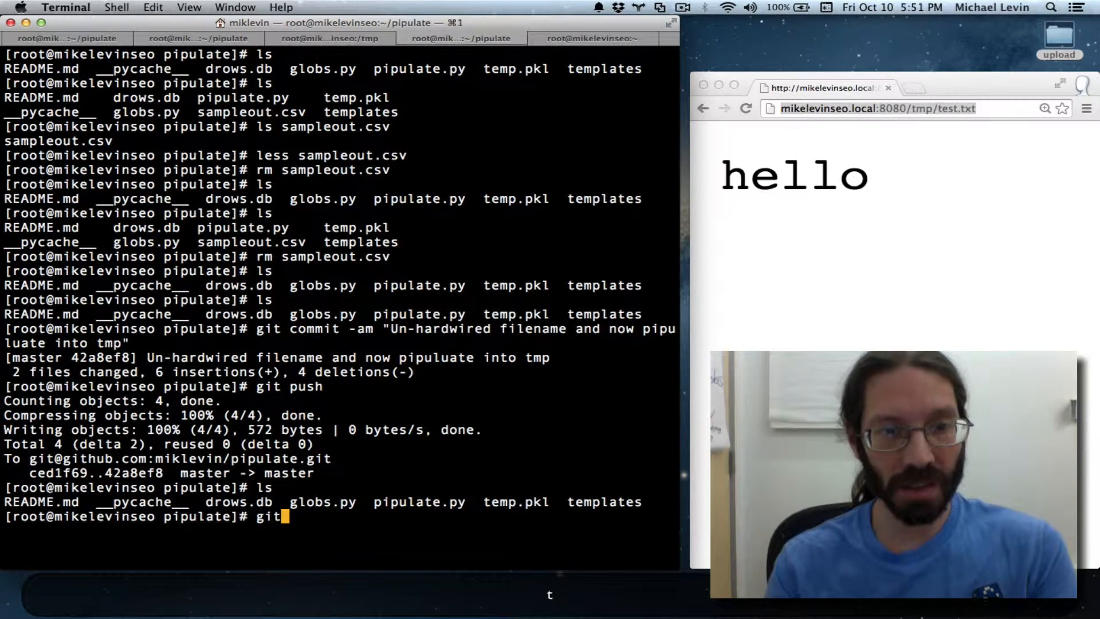
pyautogui.write('commit -')
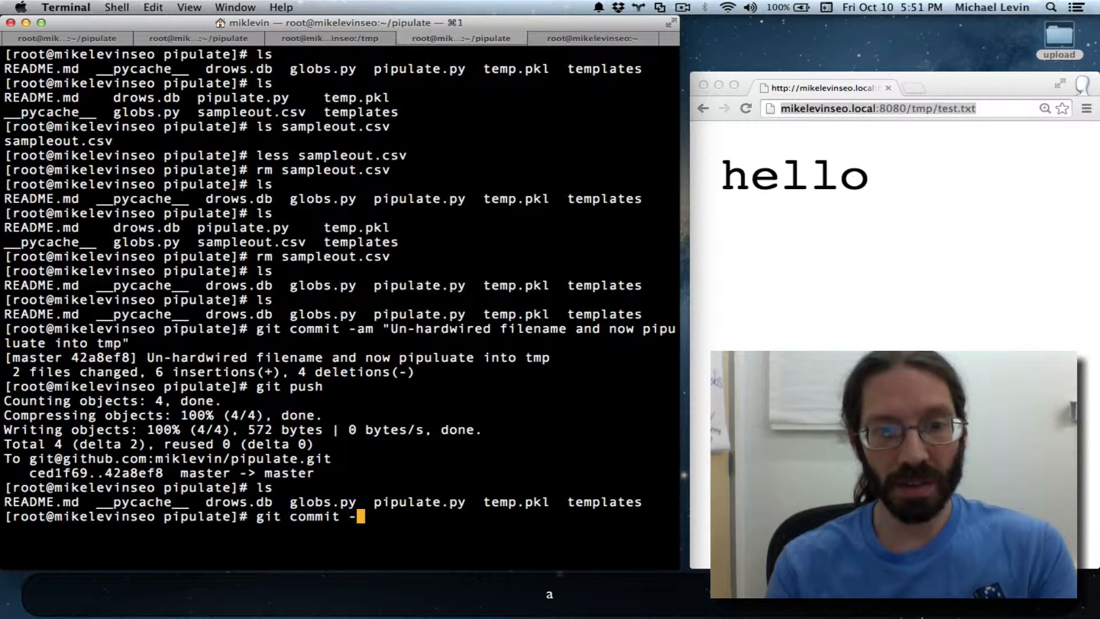
pyautogui.write('am "')
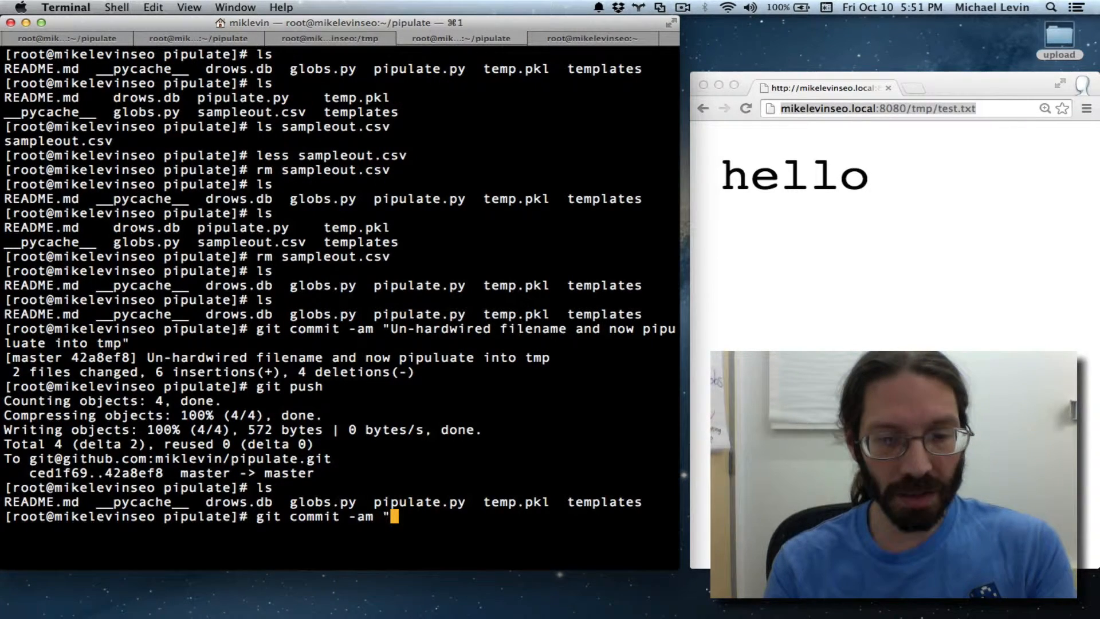
pyautogui.write('Provided')
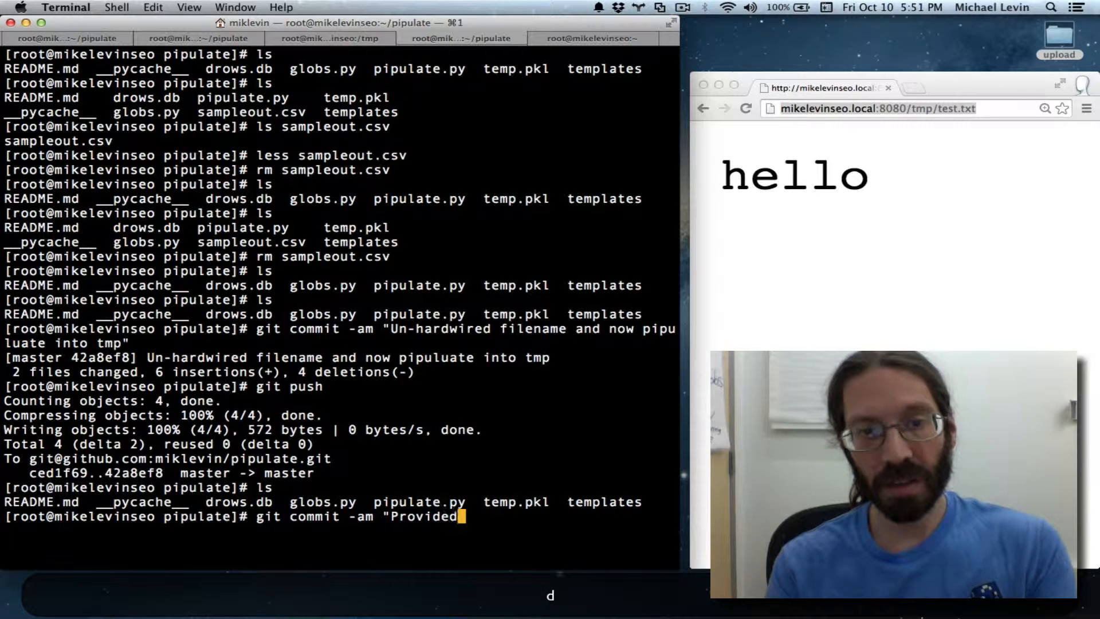
pyautogui.write('ability to link to file')
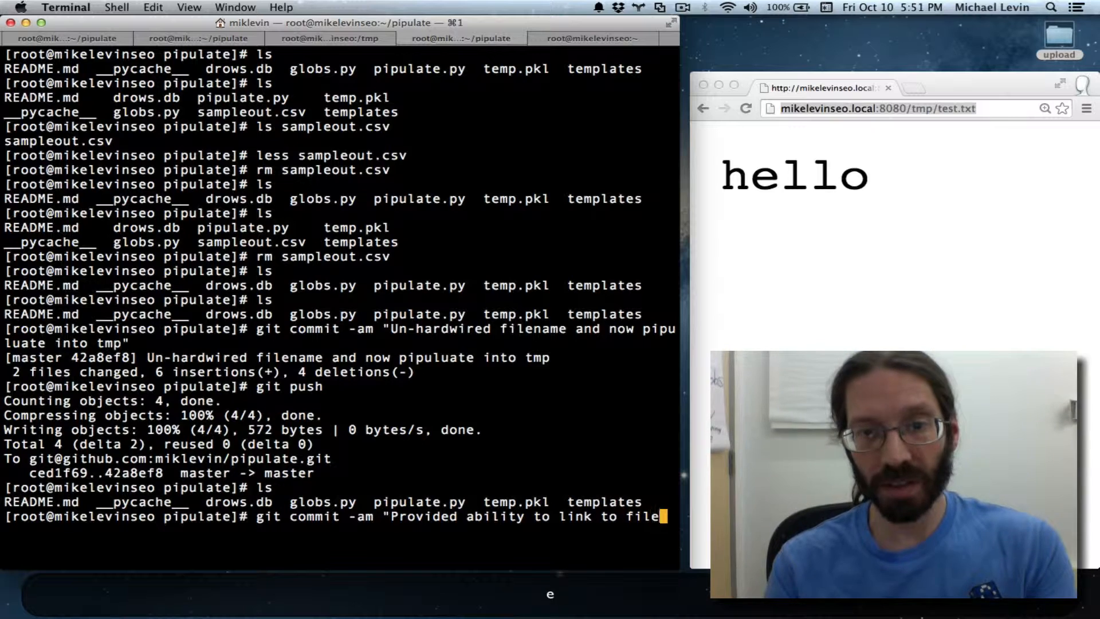
pyautogui.write('s in tmp')
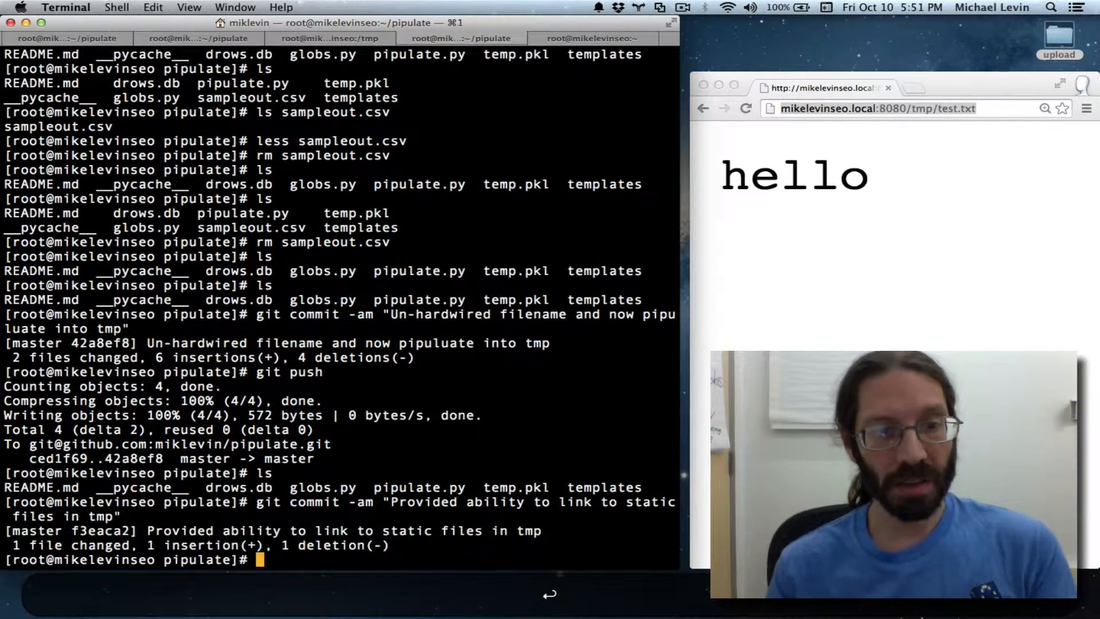
# Push the new commit to GitHub master with git push.
pyautogui.write('git push')
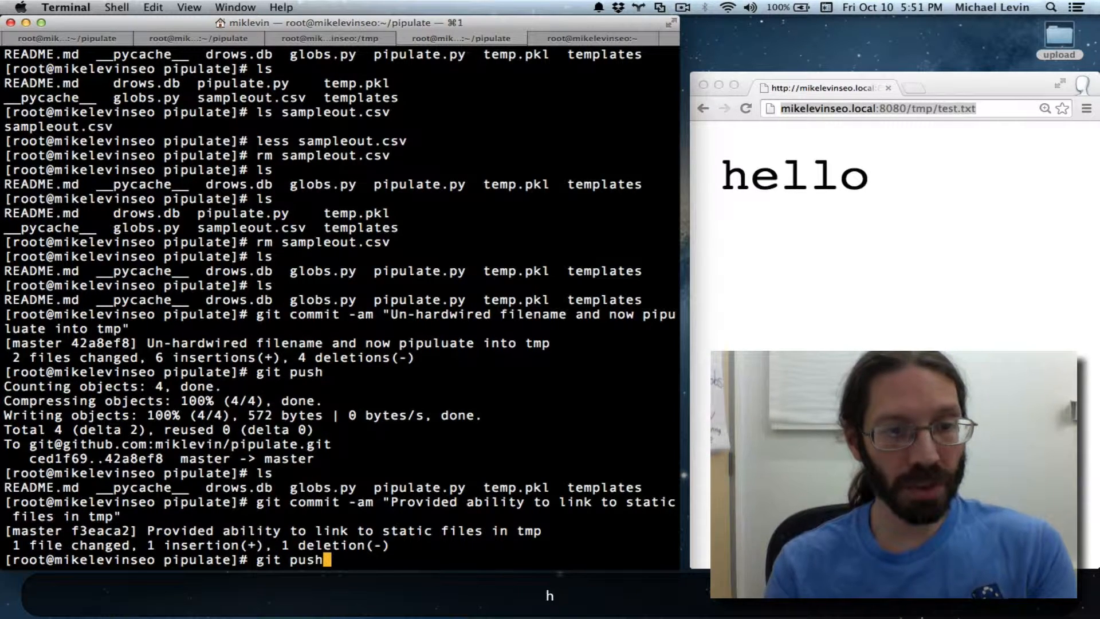
pyautogui.press('Return')
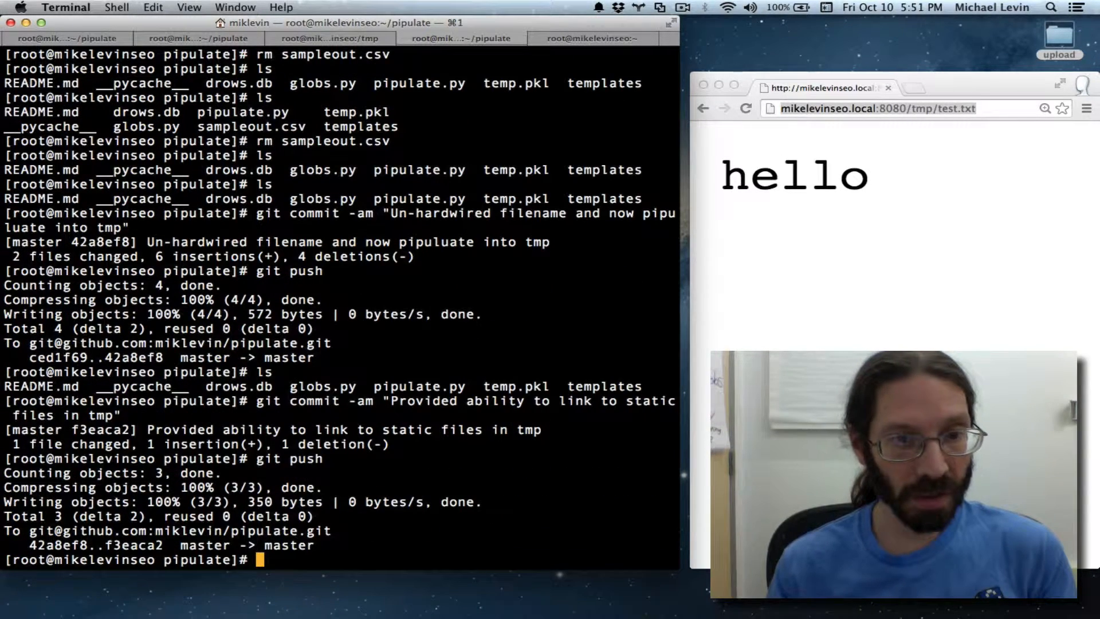